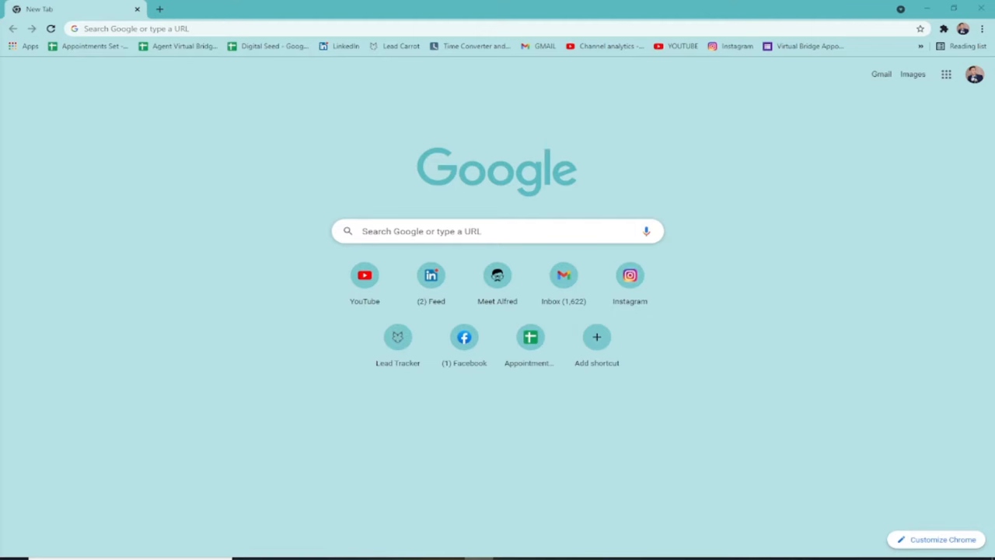
pyautogui.moveTo(274, 270)
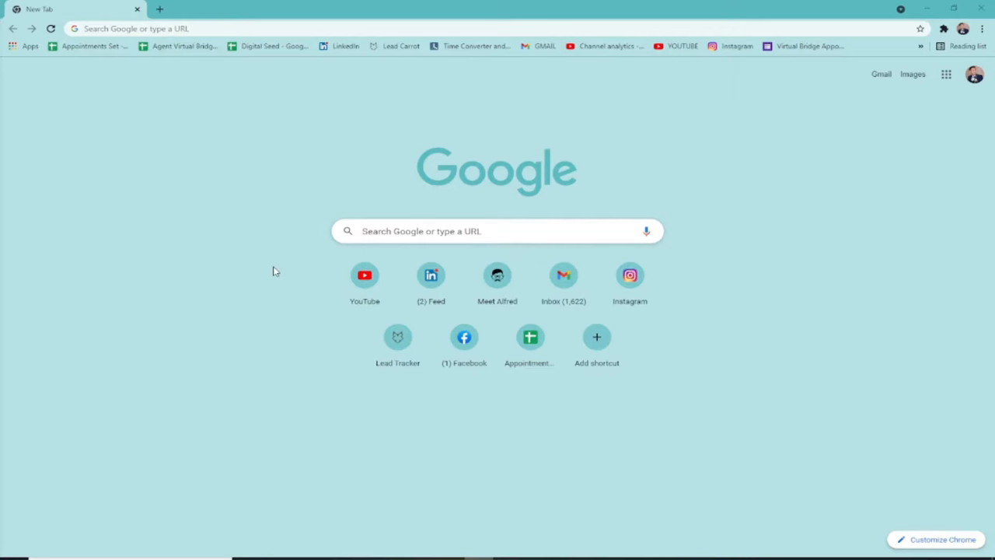
pyautogui.moveTo(227, 199)
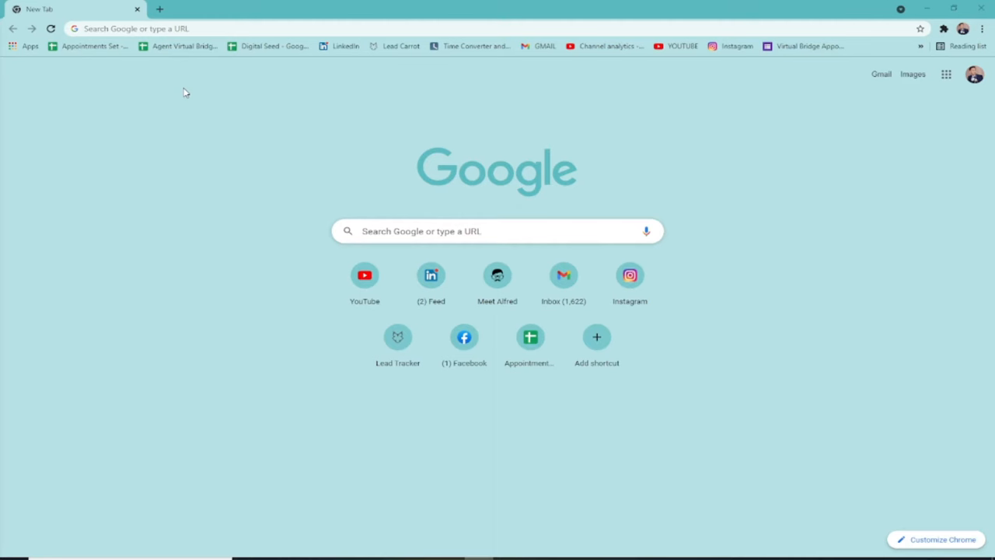
pyautogui.moveTo(714, 82)
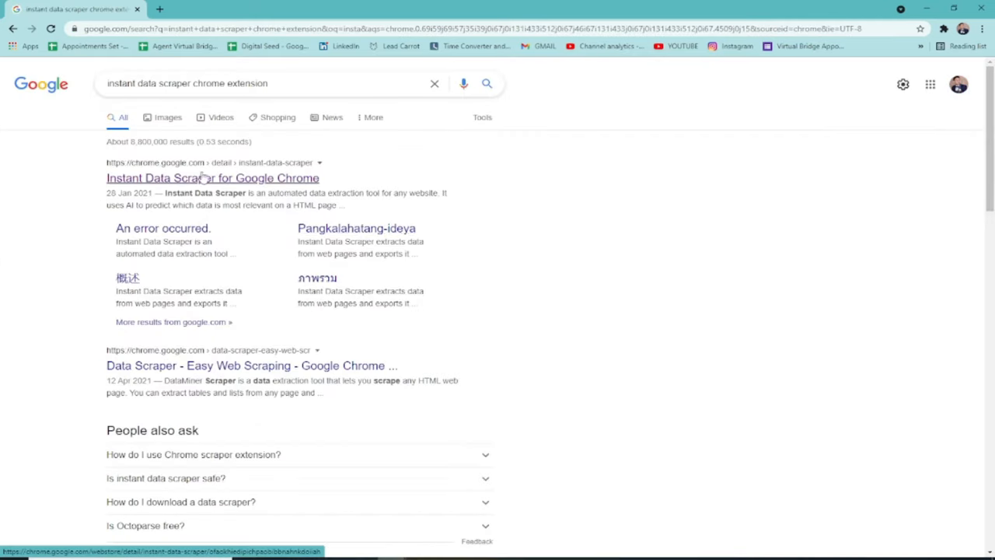
# - Open the 'Instant Data Scraper for Google Chrome' Web Store listing from the search results
pyautogui.click(212, 177)
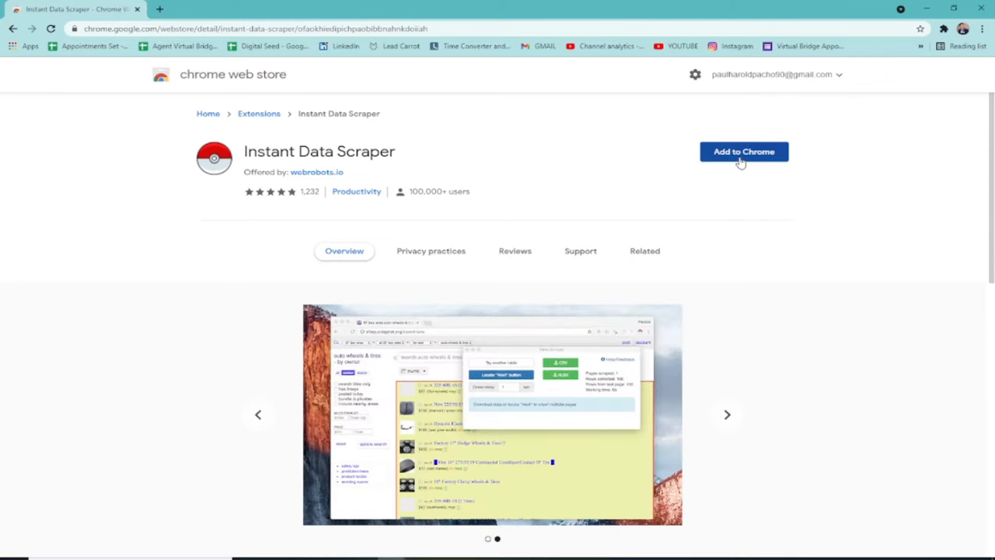
# - Add the Instant Data Scraper extension to Chrome and confirm the install
pyautogui.click(743, 151)
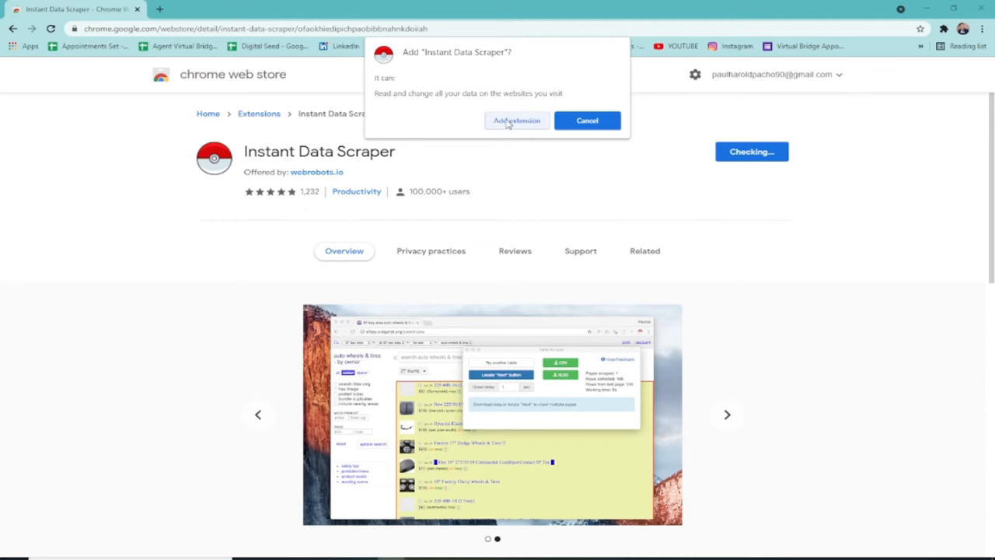
pyautogui.click(516, 120)
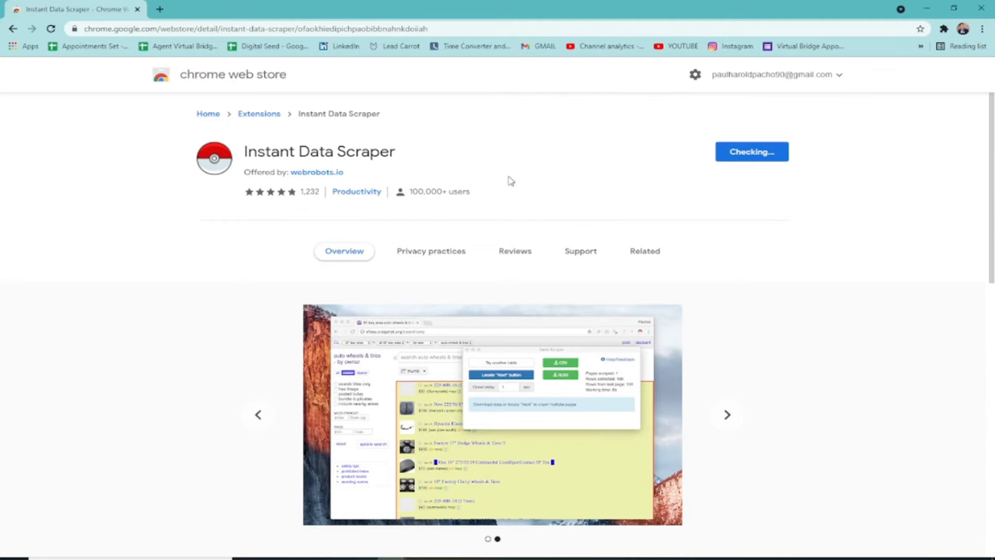
pyautogui.click(752, 151)
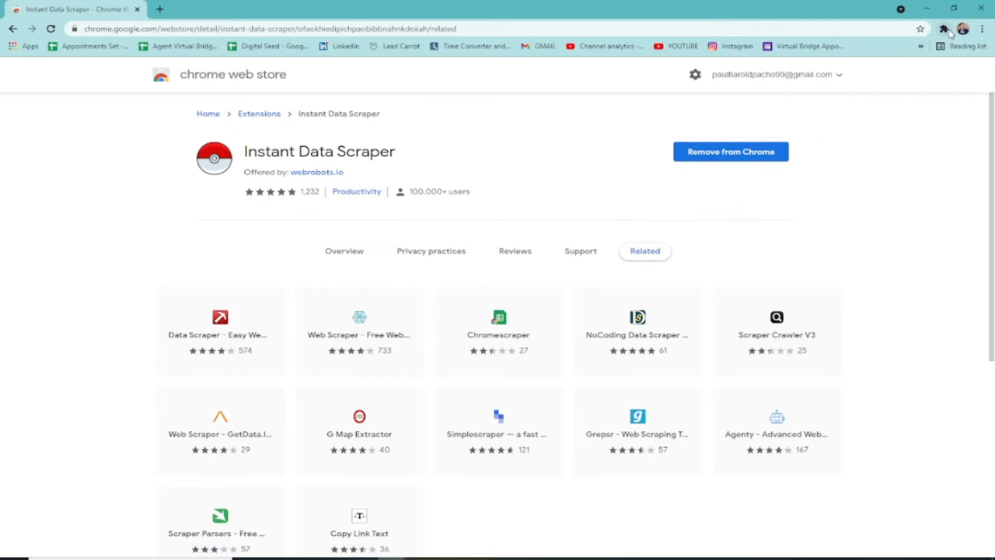
# - Pin Instant Data Scraper to the toolbar from the Extensions menu
pyautogui.click(943, 28)
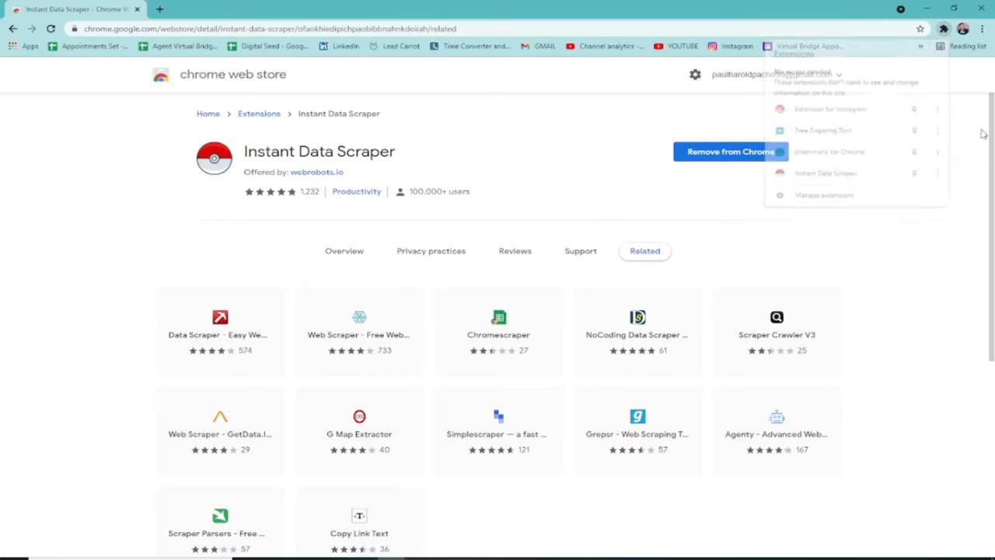
pyautogui.click(944, 28)
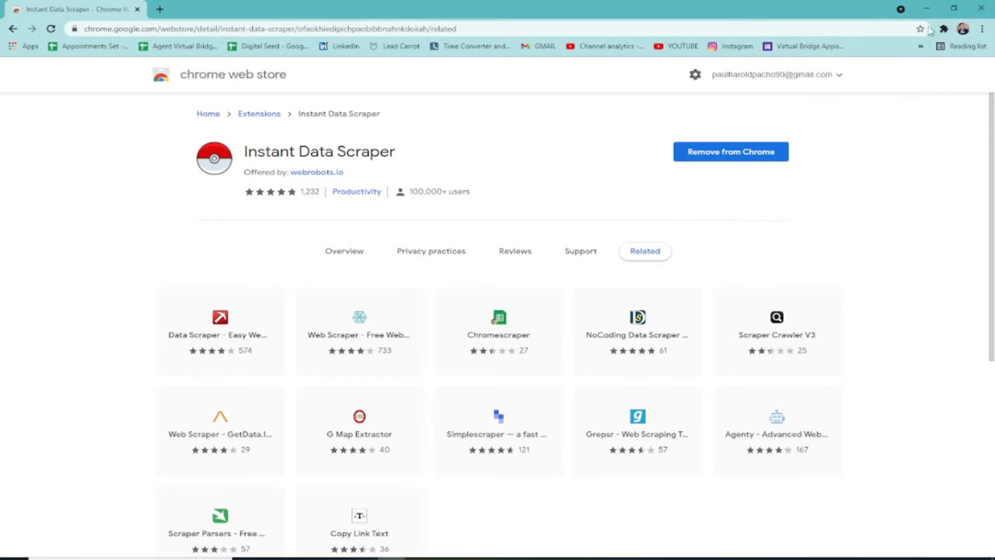
pyautogui.click(944, 28)
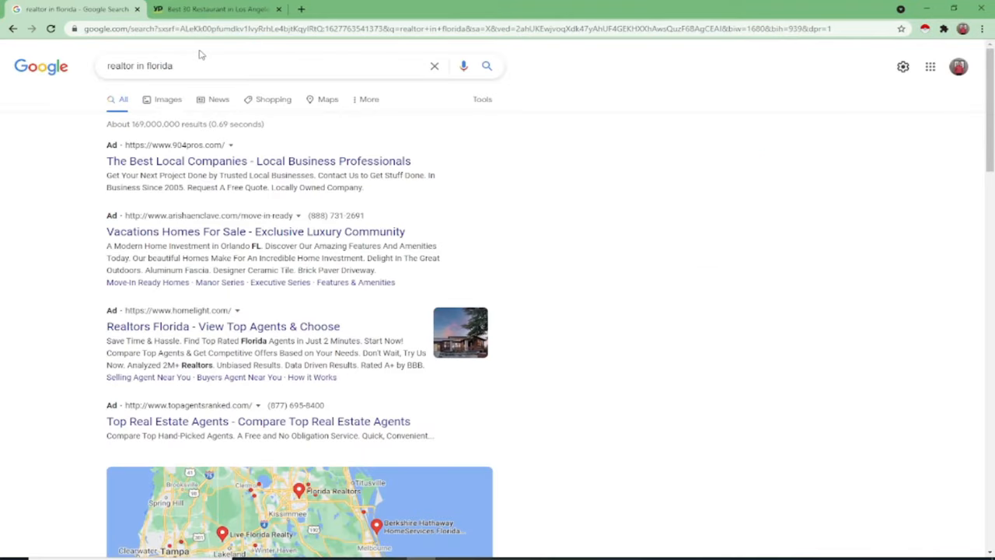
pyautogui.moveTo(186, 53)
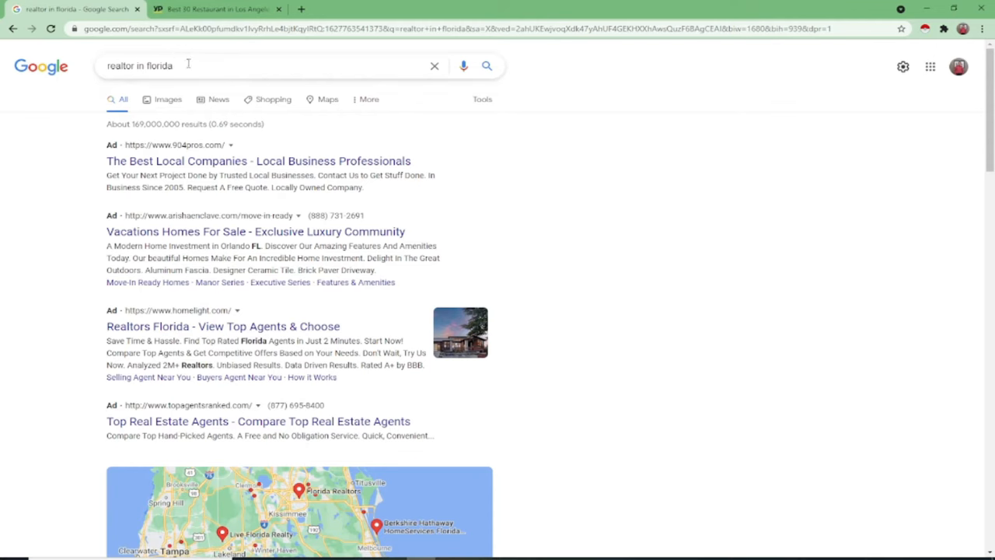
# - Select the 'realtor in florida' query and open a fresh new tab beside it
pyautogui.tripleClick(140, 65)
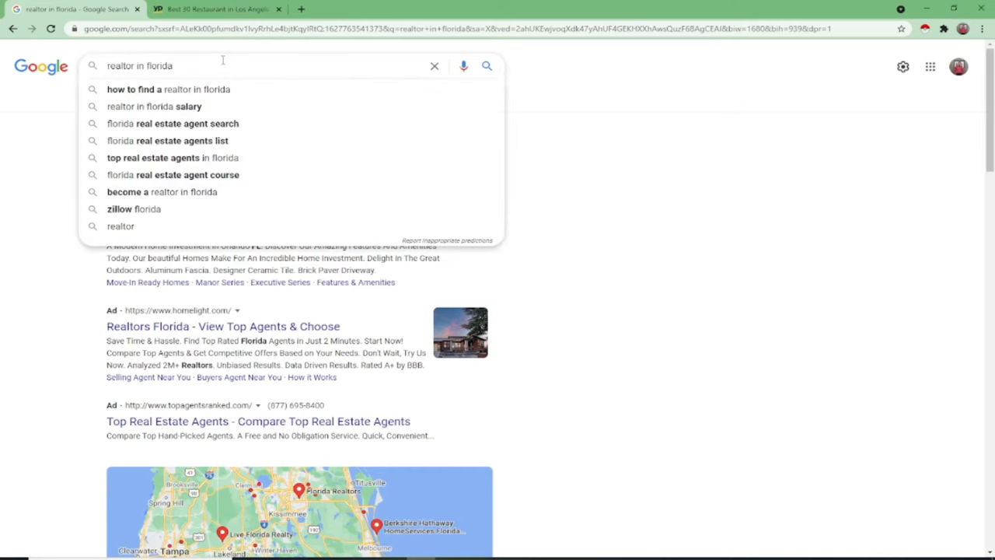
pyautogui.moveTo(248, 44)
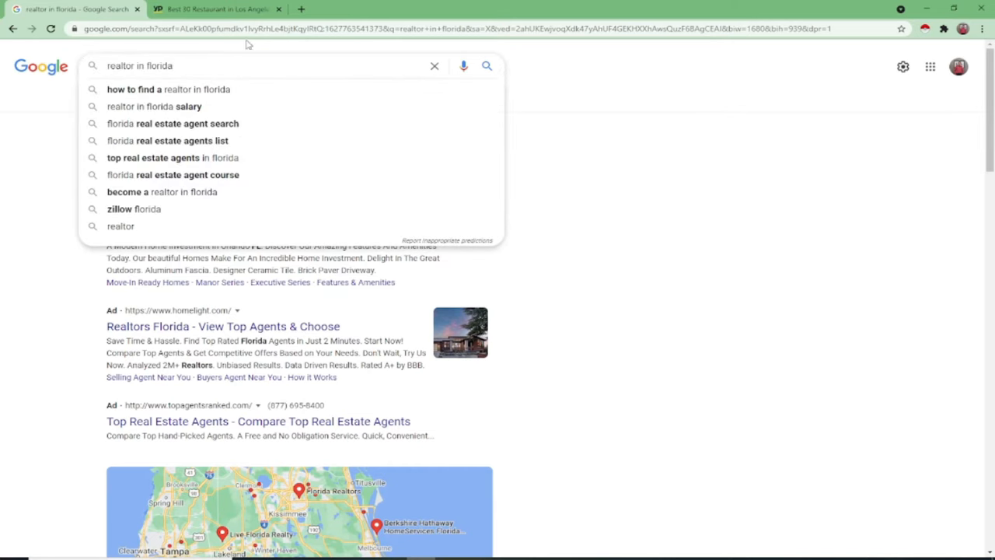
pyautogui.click(302, 9)
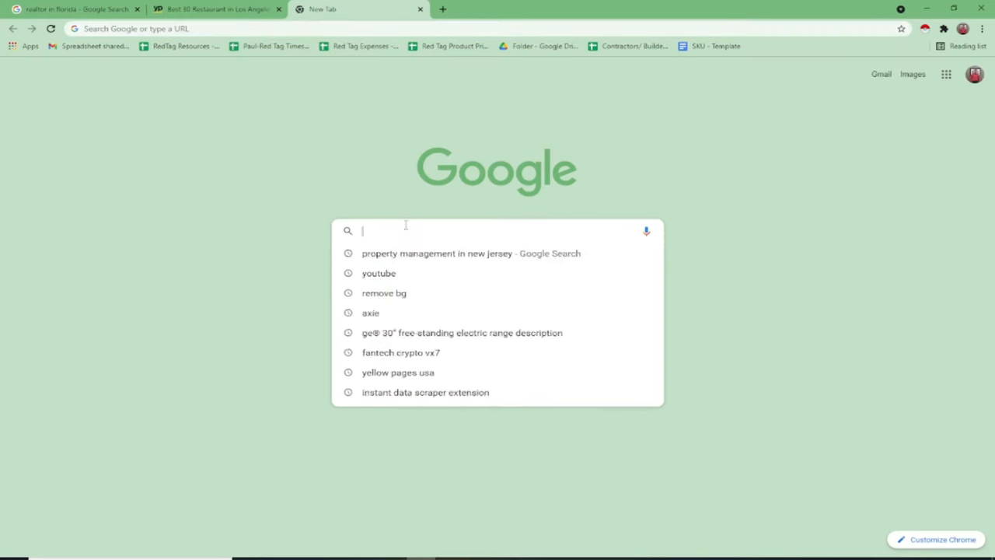
# - Search 'restaurant in new jersey' and open Wayan's business listing from the map results
pyautogui.write('restaurant in new jersey')
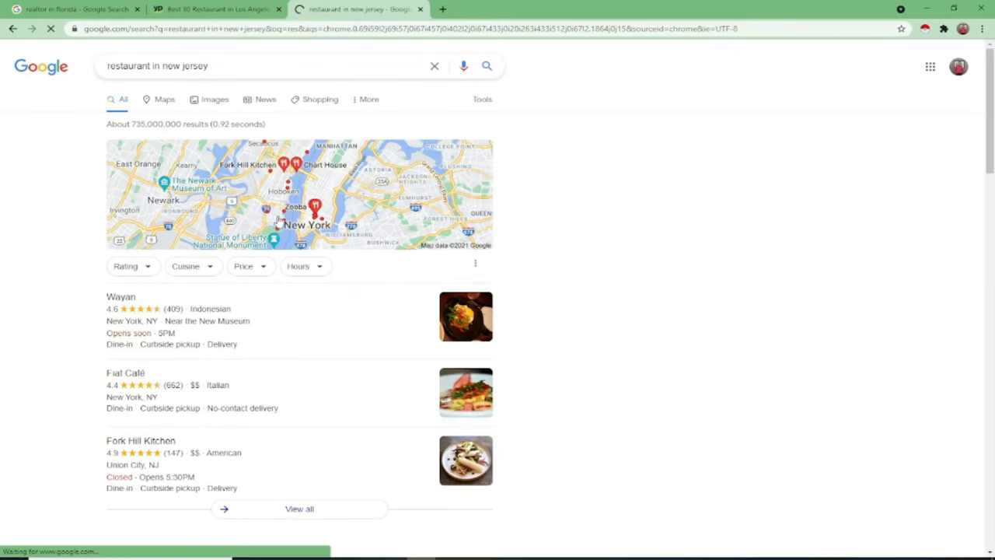
pyautogui.scroll(-3)
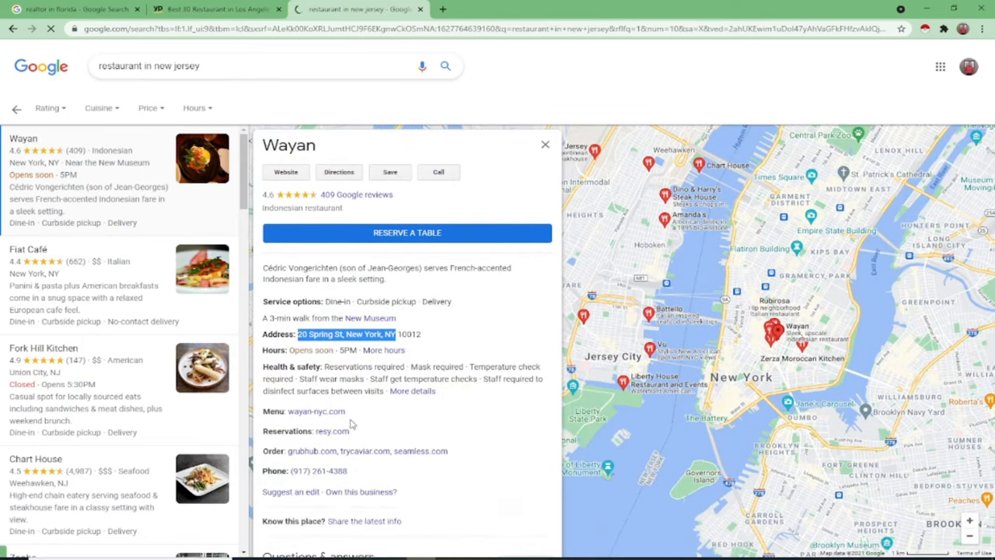
pyautogui.moveTo(330, 490)
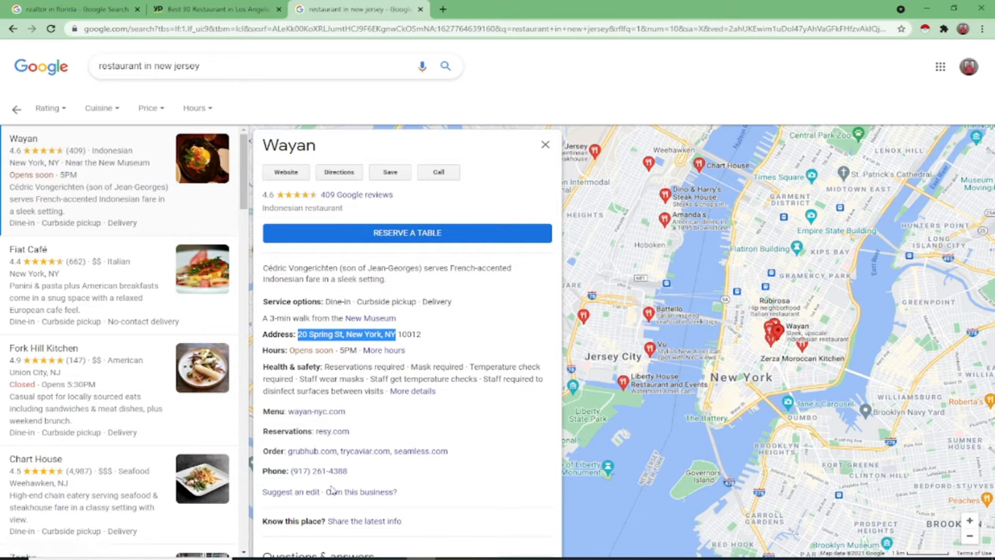
pyautogui.doubleClick(317, 470)
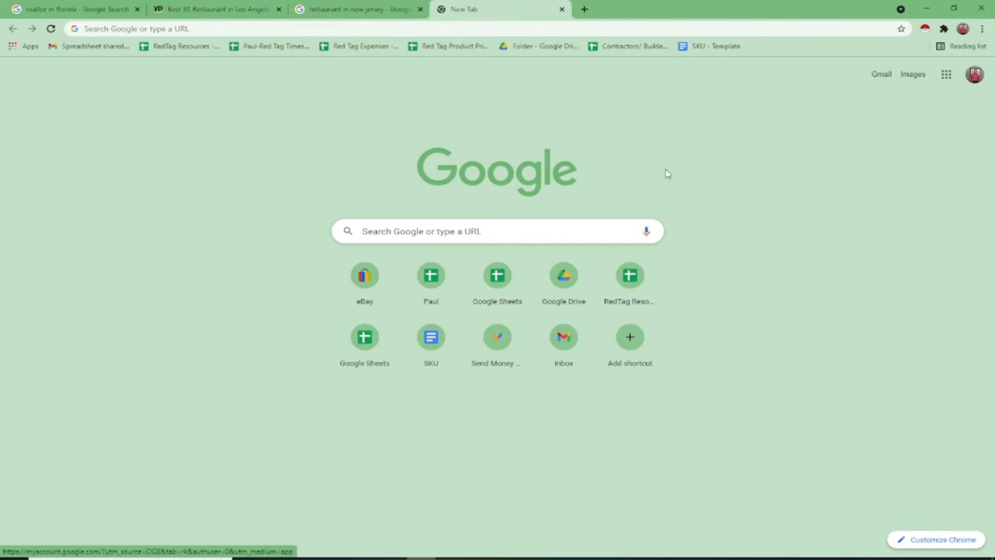
# - Open the Contractors/ Builders in Tri State spreadsheet, then return to the realtor in florida results tab
pyautogui.click(364, 336)
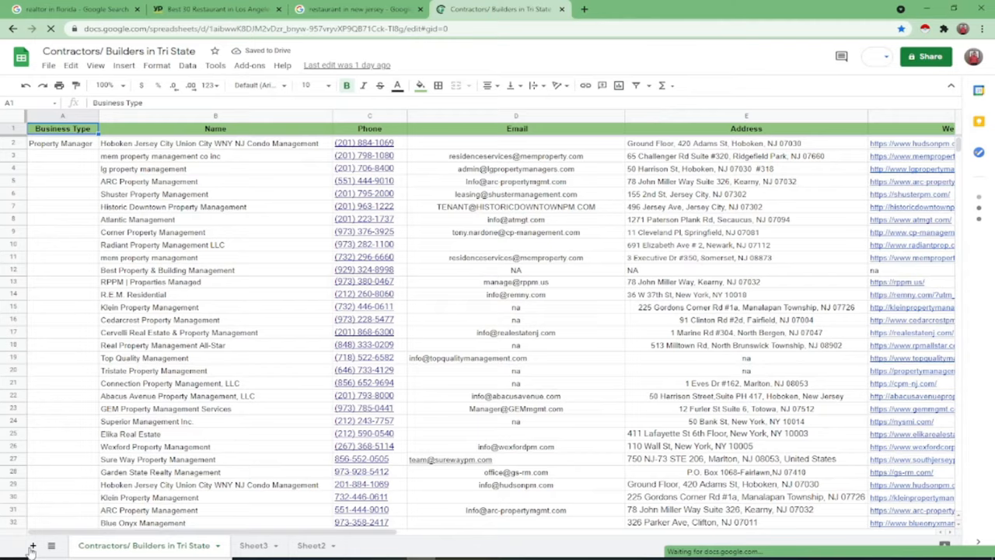
pyautogui.click(357, 9)
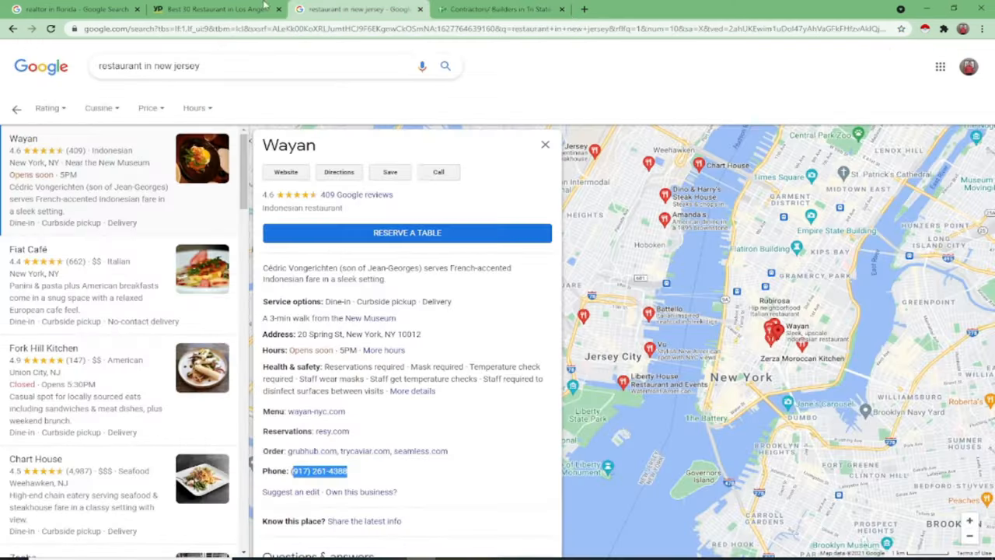
pyautogui.click(75, 9)
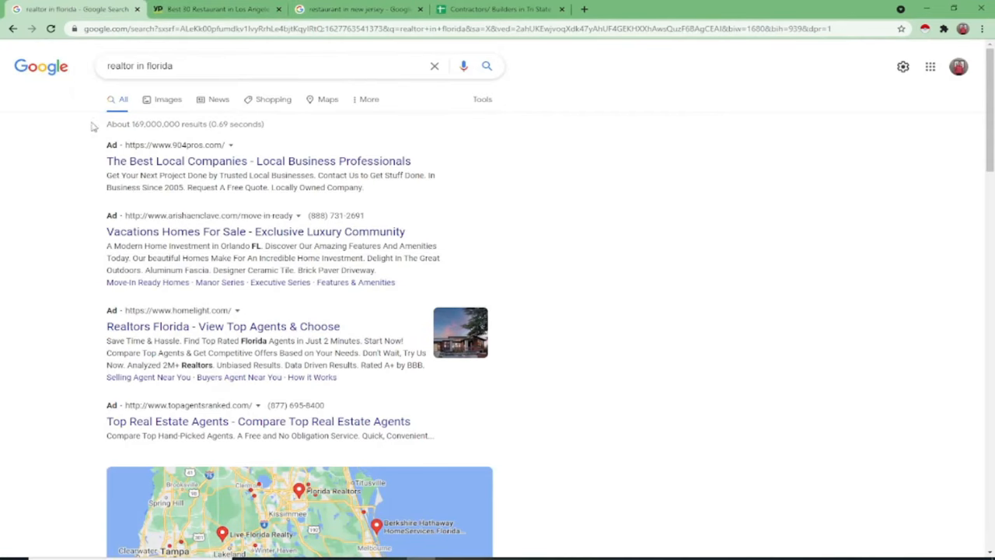
pyautogui.moveTo(924, 28)
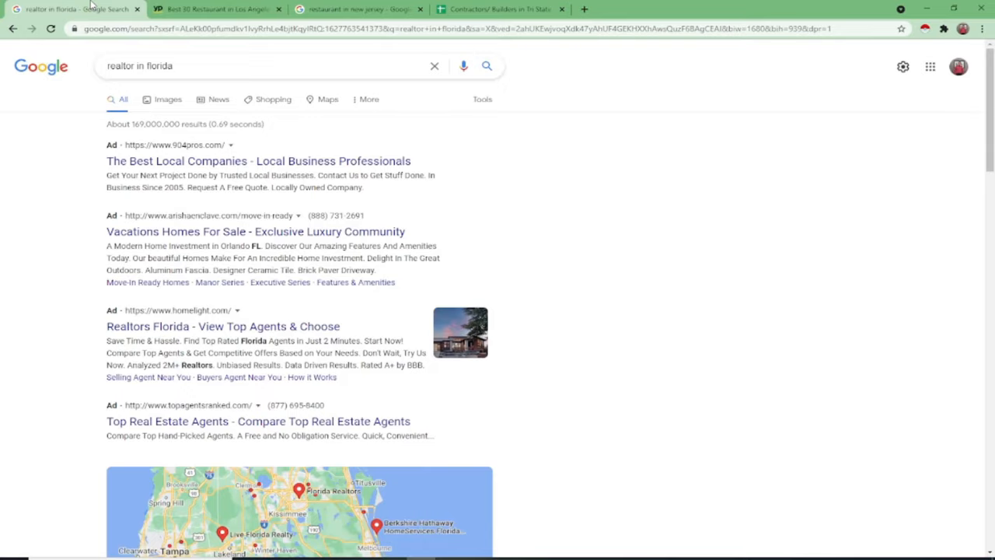
# - Scroll to the map block and bring up the full 'View all' list of Florida realtors
pyautogui.scroll(-3)
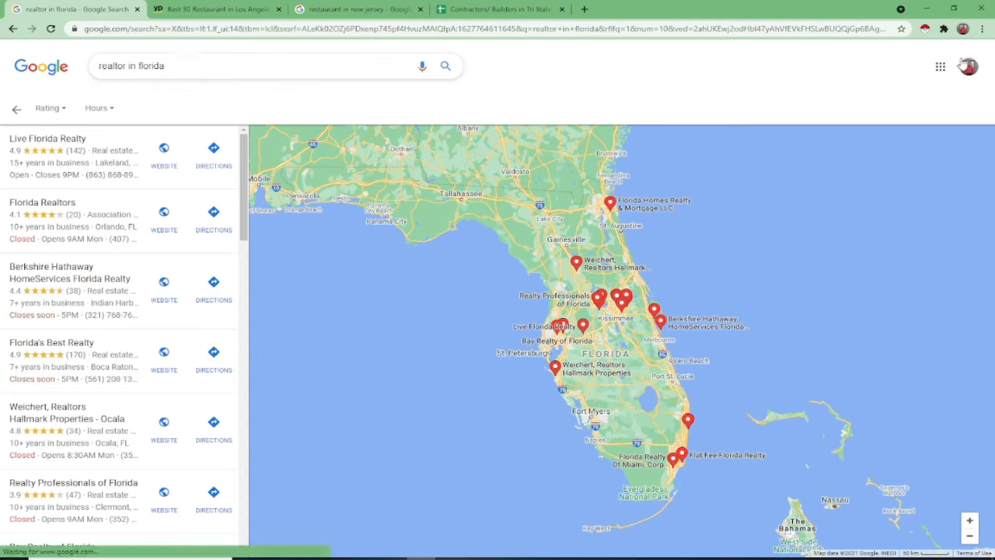
pyautogui.moveTo(925, 28)
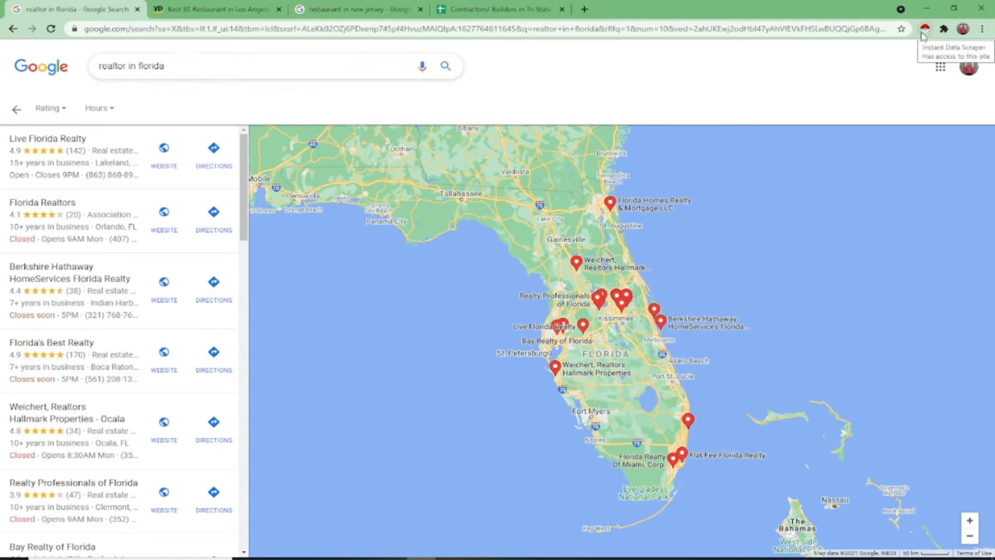
# - Run Instant Data Scraper on the realtor listings and review the 21-row table of names, phones and websites
pyautogui.click(923, 28)
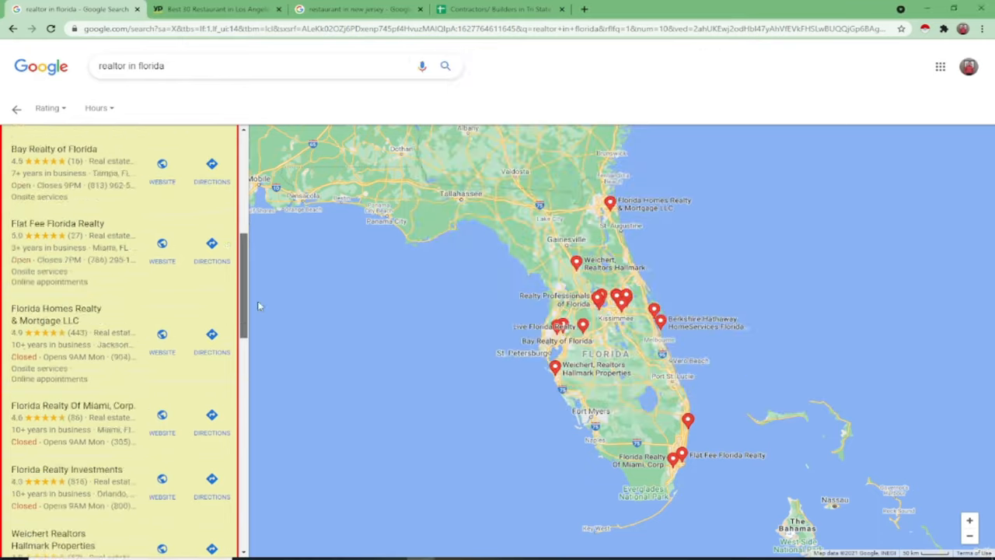
pyautogui.scroll(-3)
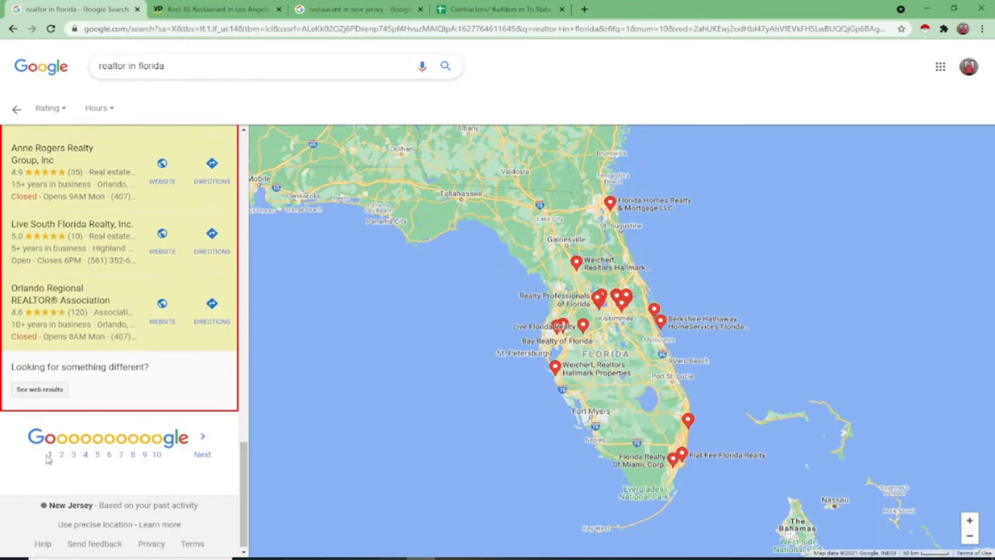
pyautogui.moveTo(410, 378)
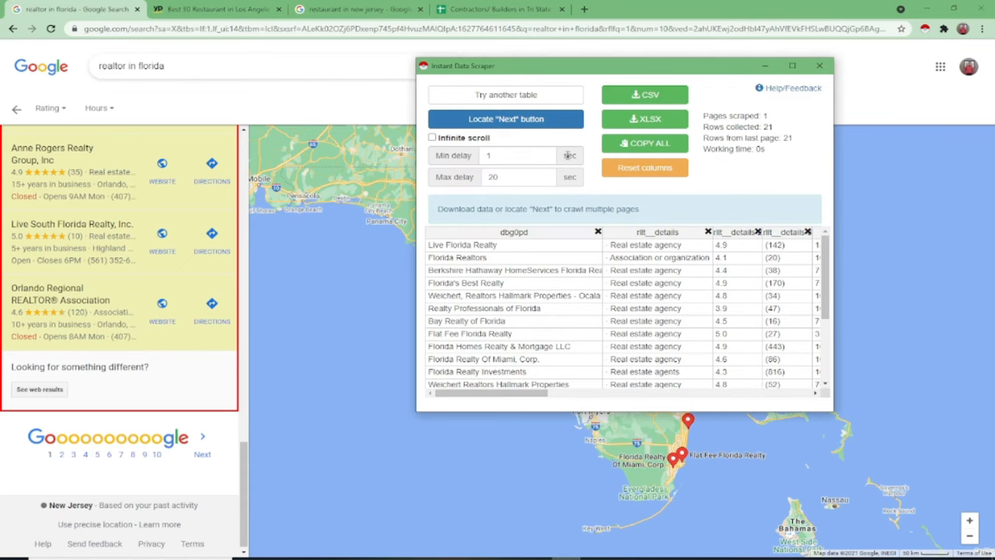
pyautogui.moveTo(498, 242)
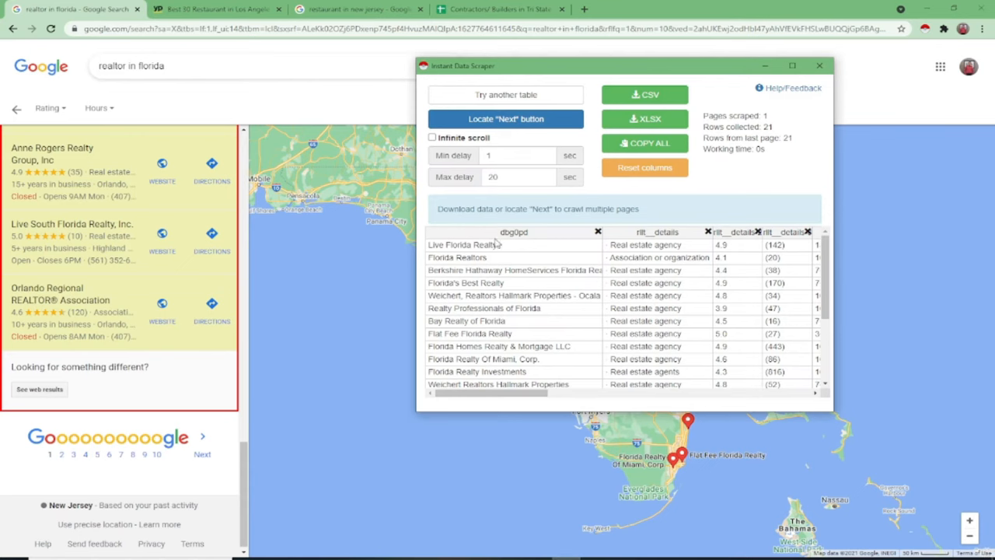
pyautogui.moveTo(482, 395); pyautogui.dragTo(575, 395)
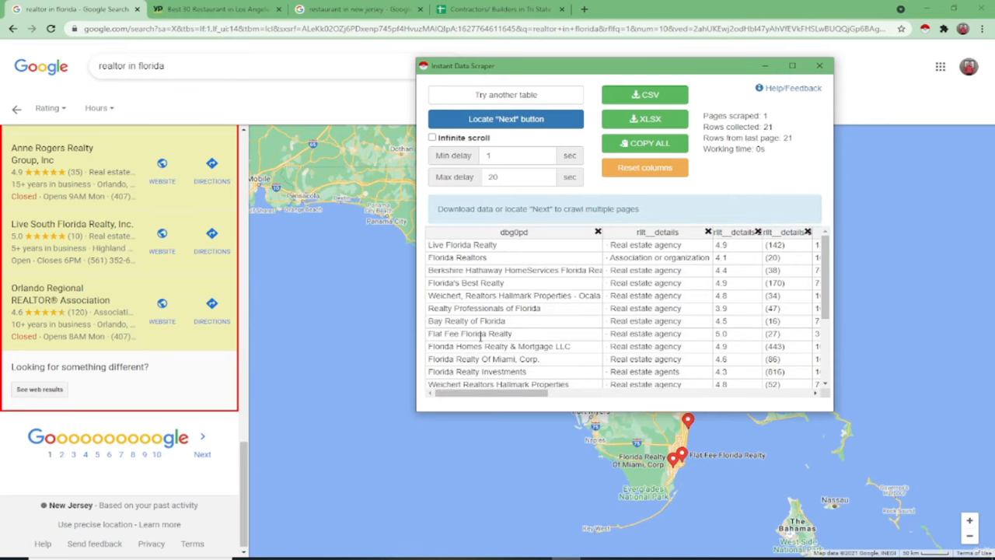
pyautogui.hscroll(3)
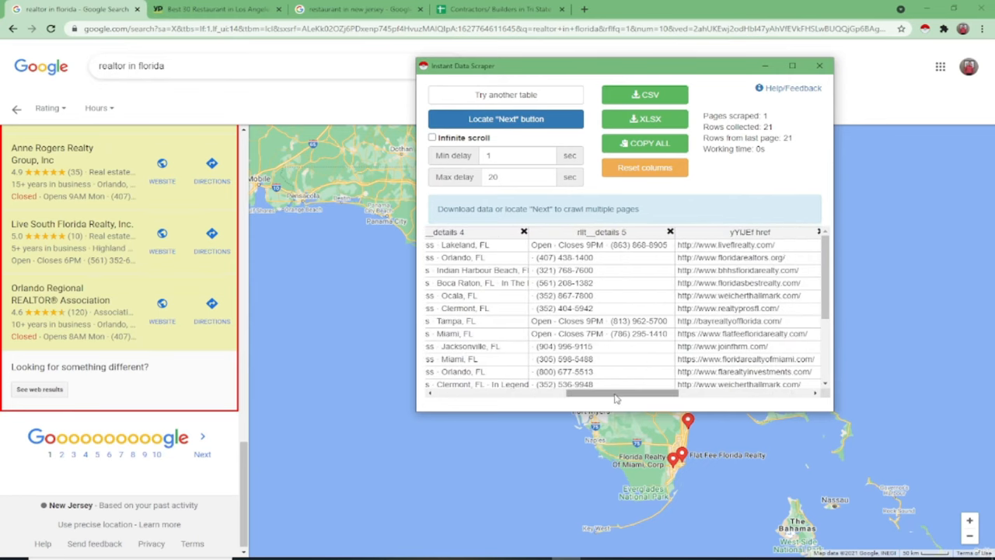
pyautogui.hscroll(3)
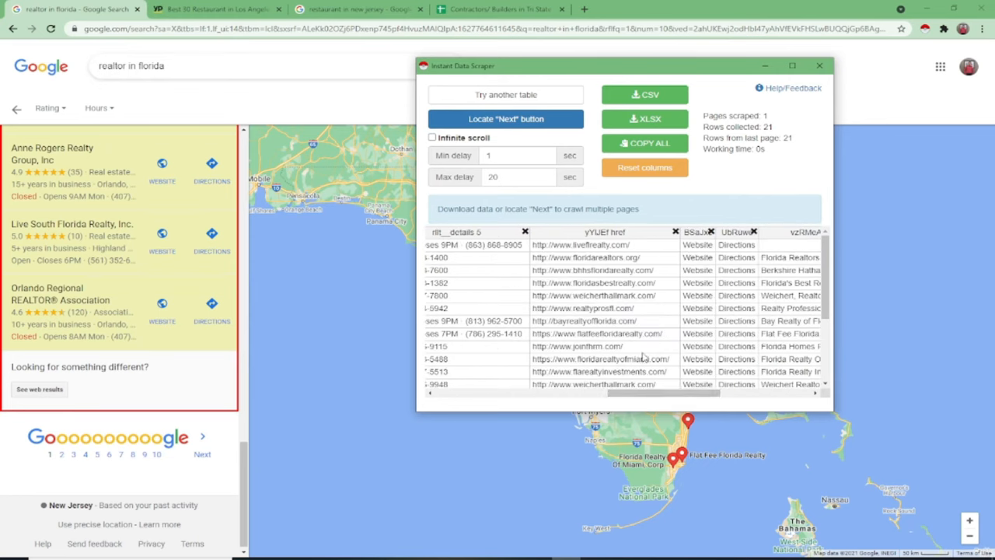
pyautogui.hscroll(3)
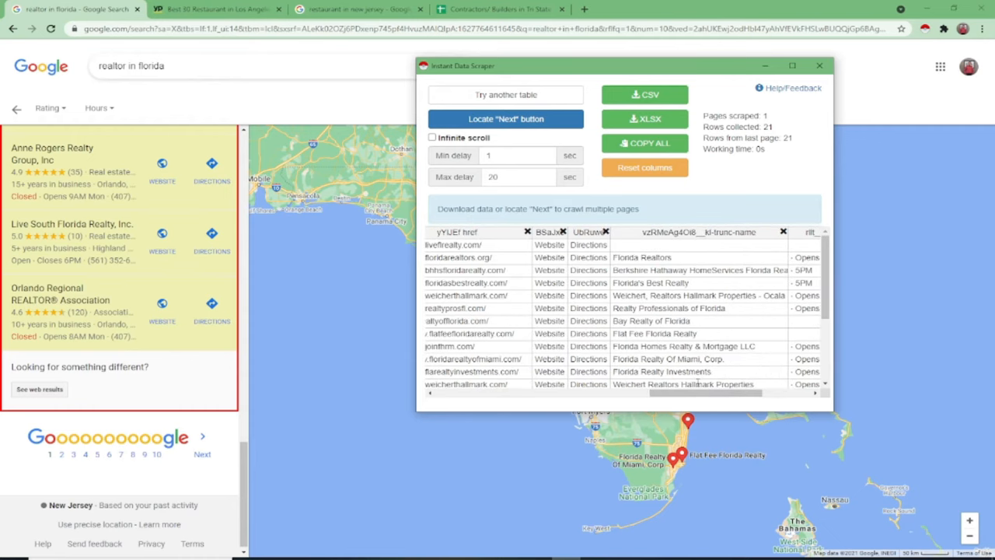
pyautogui.moveTo(622, 395); pyautogui.dragTo(707, 395)
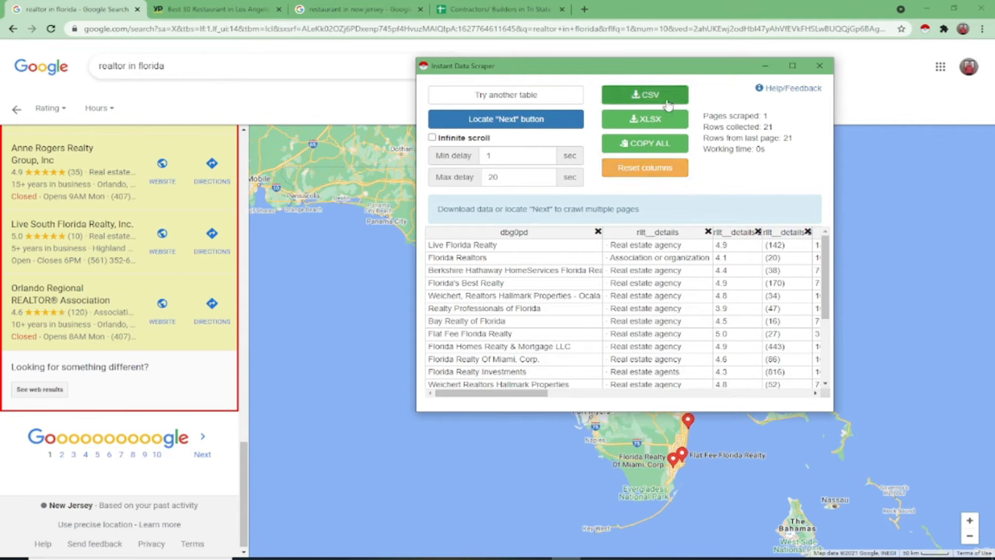
pyautogui.moveTo(645, 143)
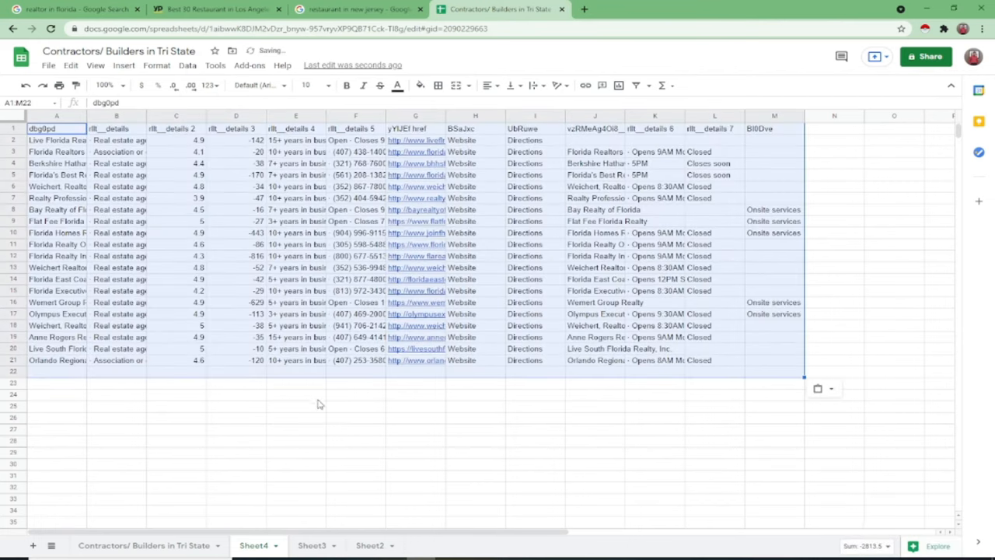
# - Clear the category and rating cells B1:E21, widen column A and delete columns B–E
pyautogui.click(295, 395)
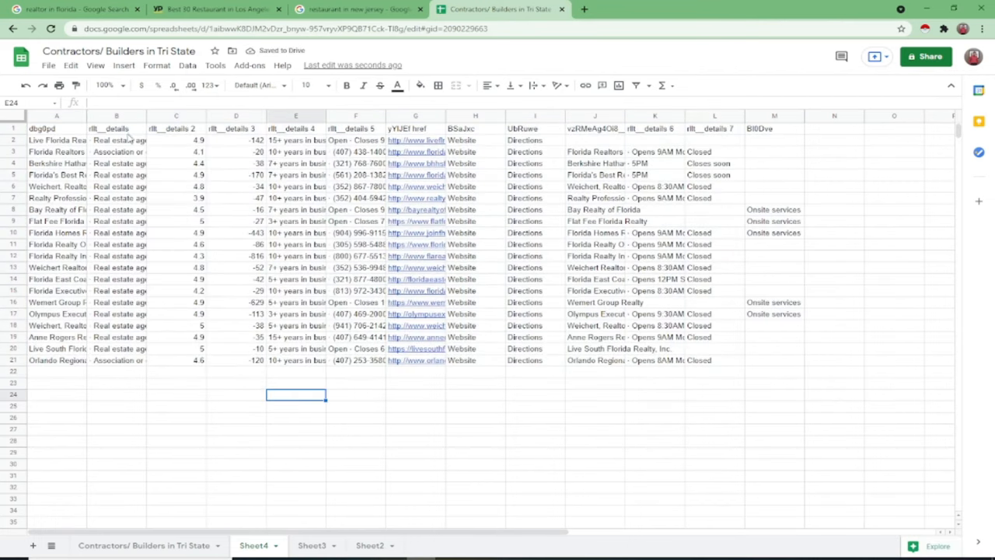
pyautogui.moveTo(116, 128); pyautogui.dragTo(295, 348)
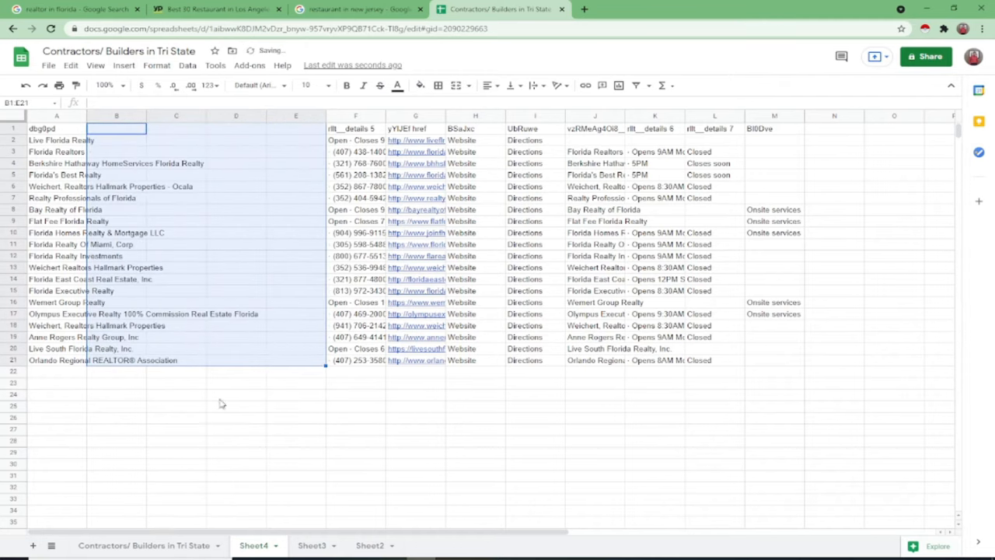
pyautogui.click(237, 395)
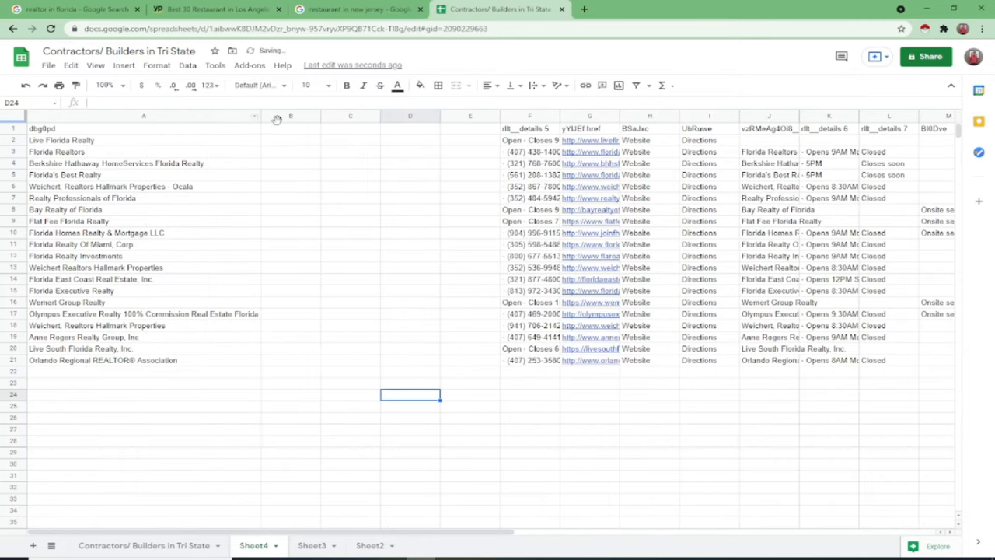
pyautogui.rightClick(289, 115)
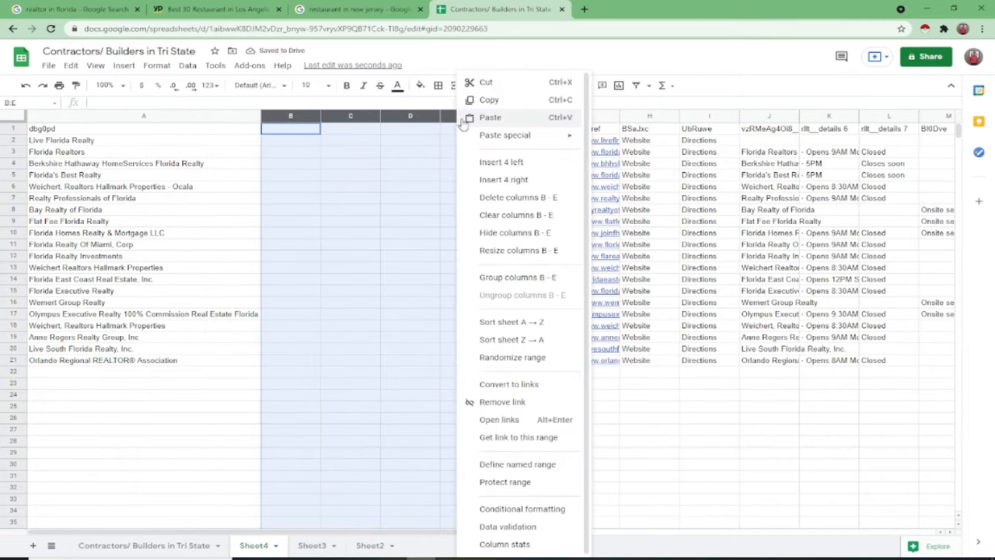
pyautogui.moveTo(496, 196)
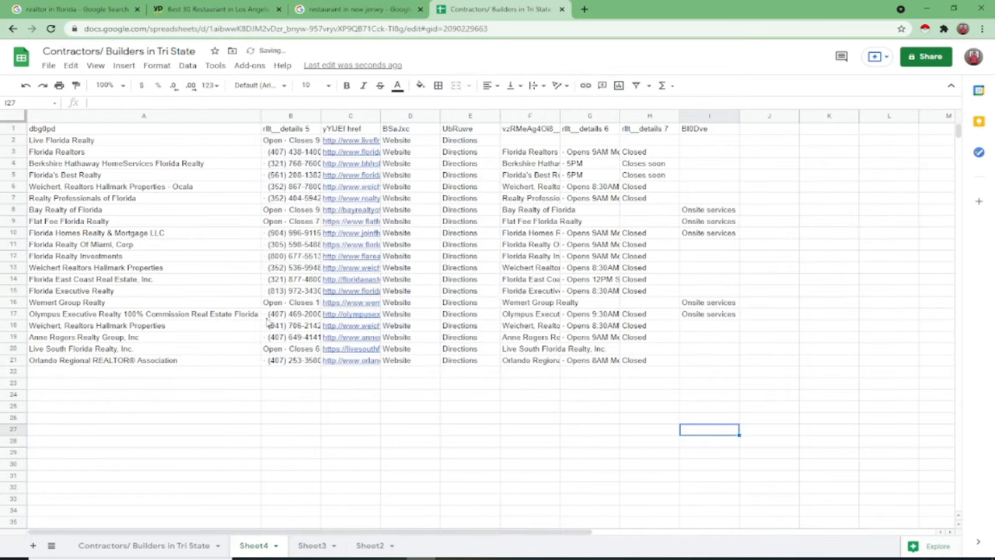
pyautogui.moveTo(404, 183)
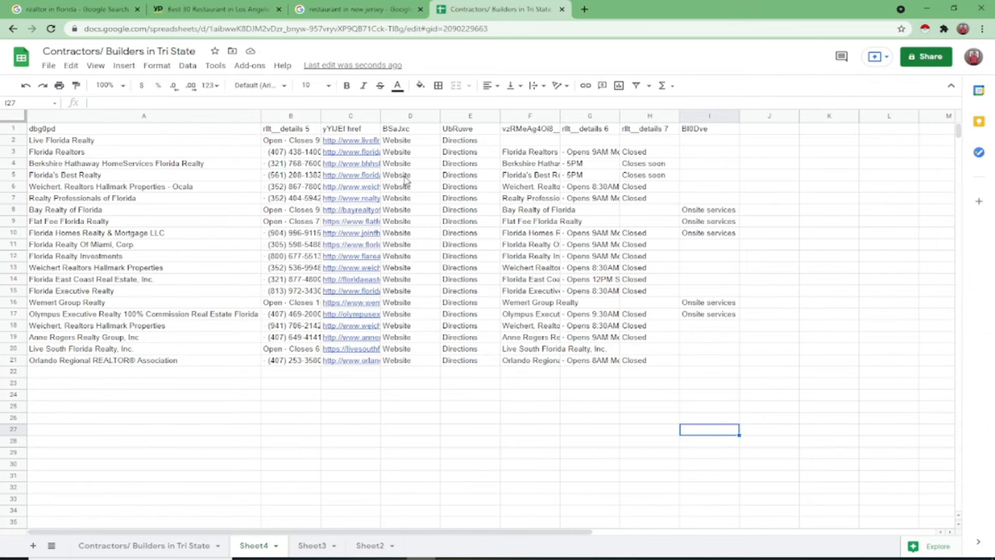
pyautogui.moveTo(112, 143)
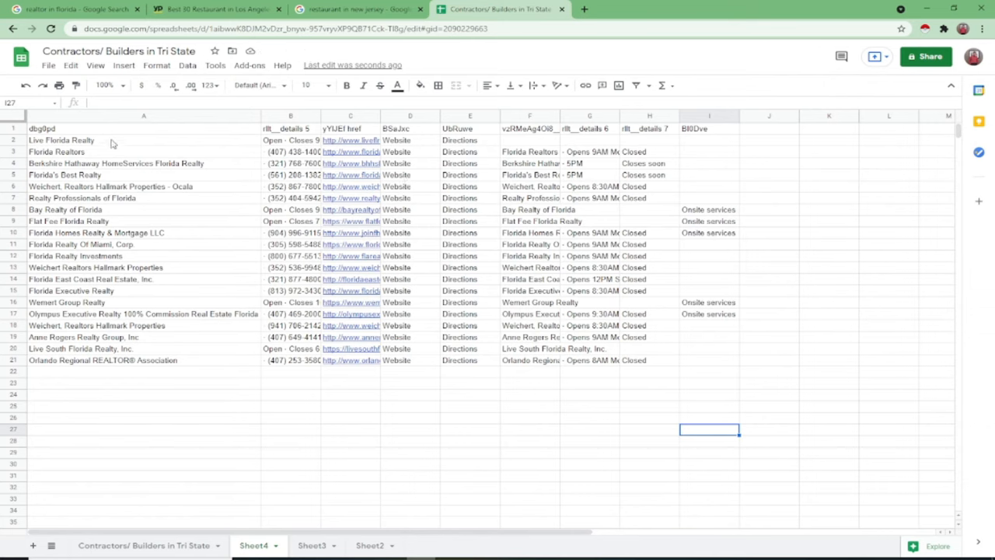
# - Label the headers 'name' and 'PHONE', then return to the Florida realtor results
pyautogui.write('name')
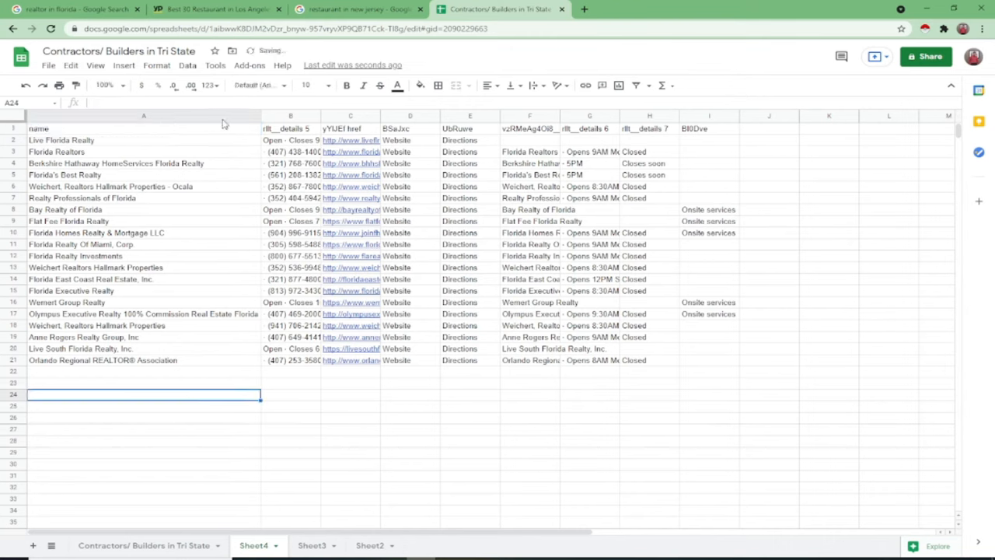
pyautogui.click(291, 127)
pyautogui.write('PHONE')
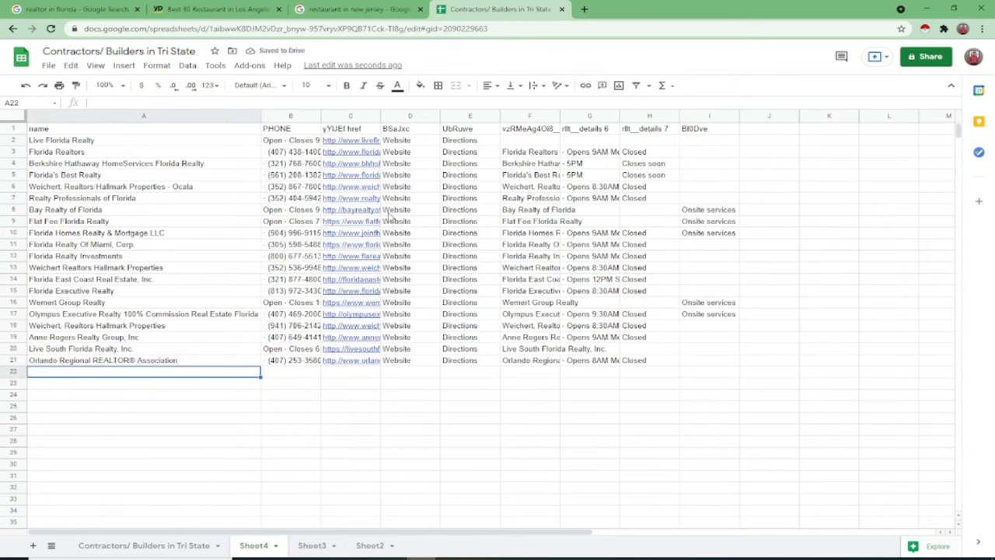
pyautogui.click(74, 9)
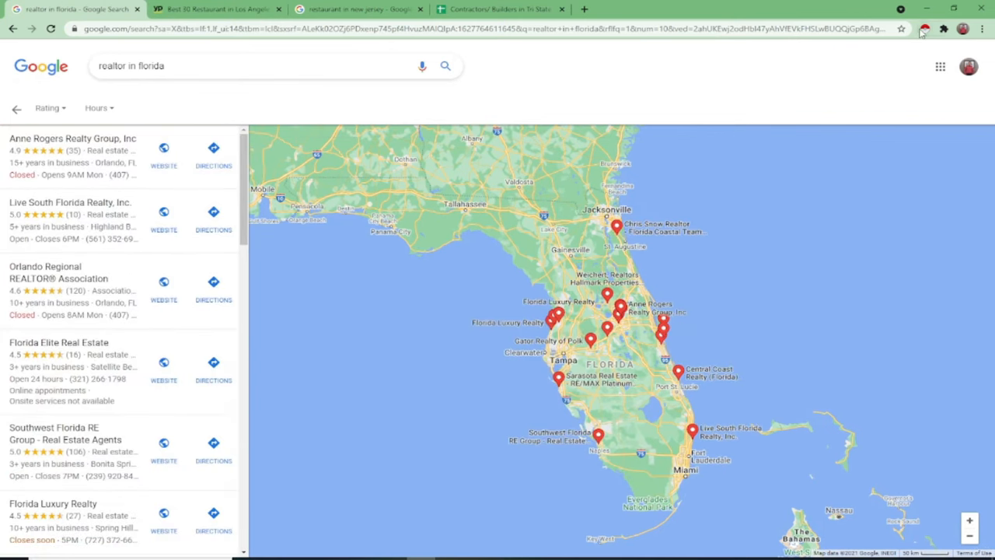
# - Scrape the second realtor page into A22 of Sheet4, then switch to the Los Angeles restaurant listings
pyautogui.click(924, 28)
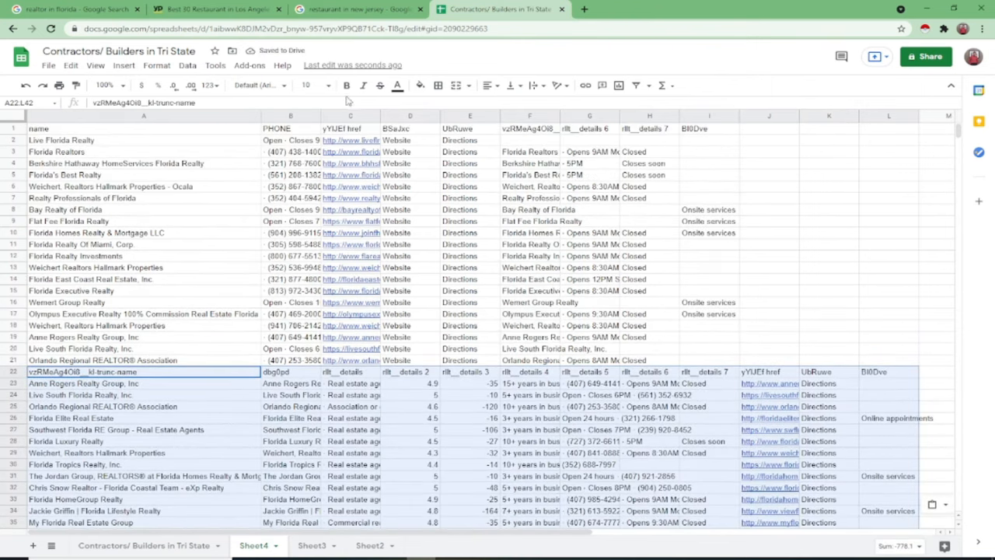
pyautogui.click(216, 9)
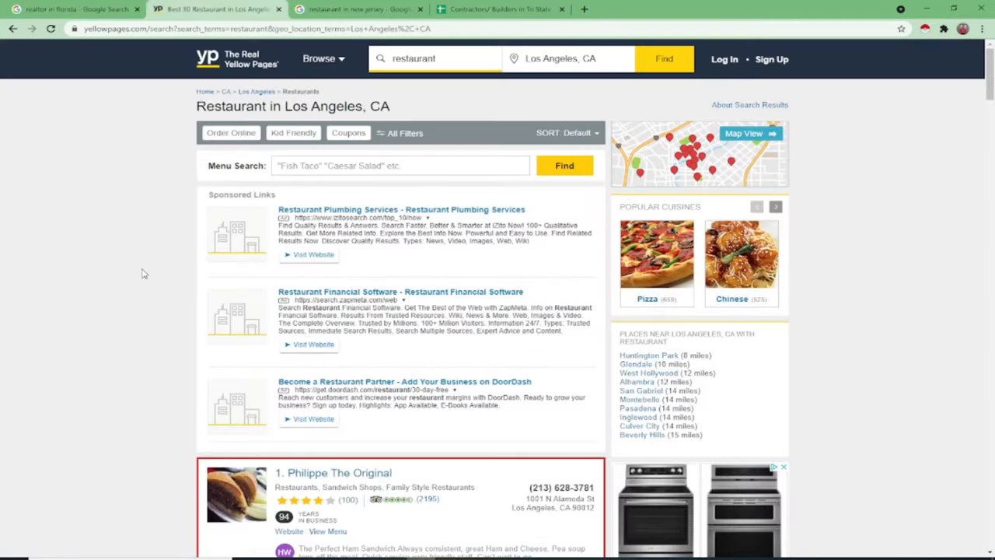
pyautogui.moveTo(616, 277)
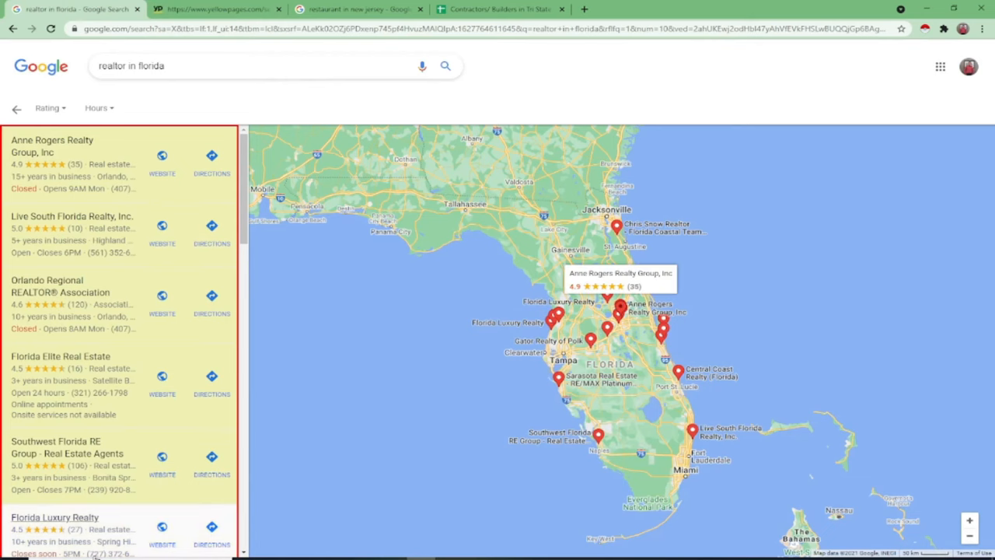
# - Scroll back through the Florida realtor results and open a new blank tab
pyautogui.scroll(-3)
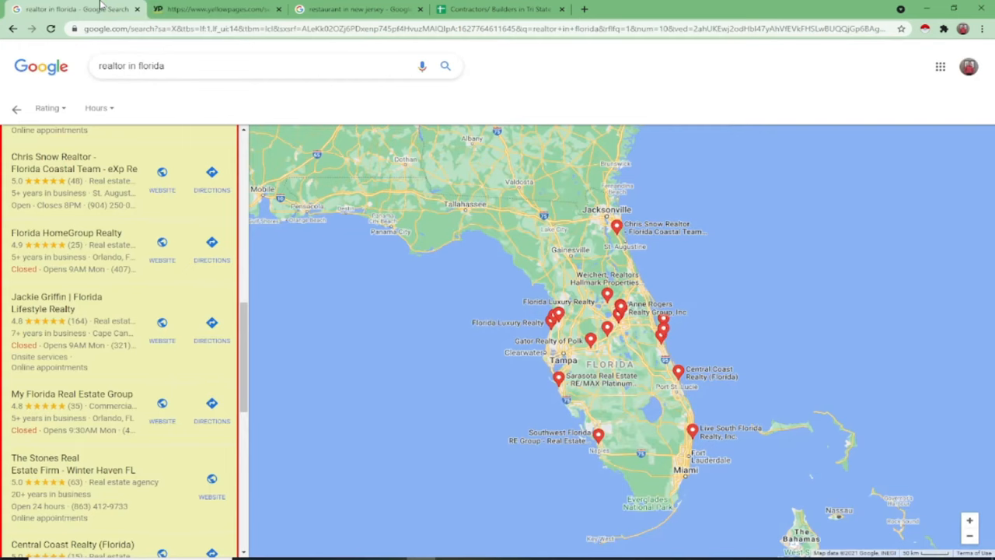
pyautogui.click(585, 9)
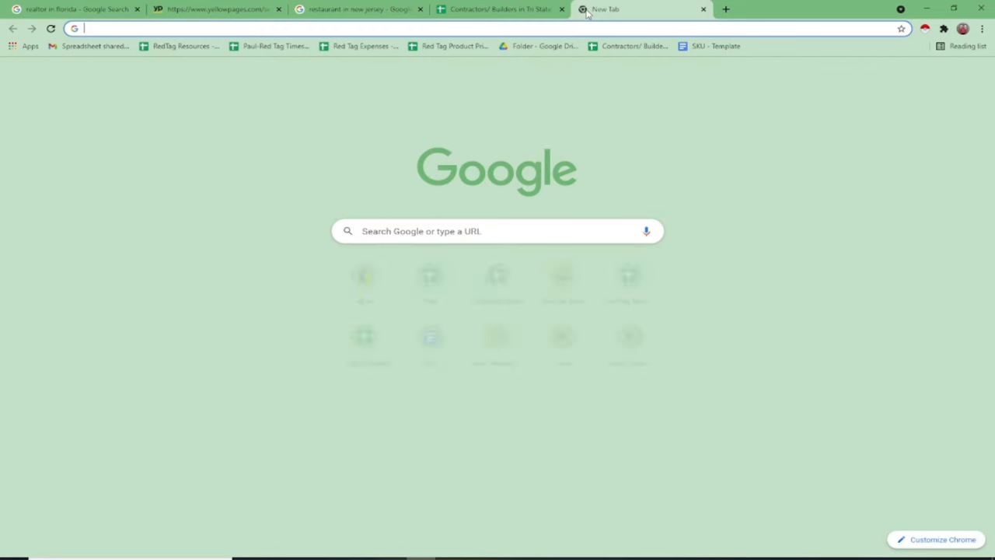
# - Navigate the new tab to yelp, which returns an access-denied block page
pyautogui.write('yelp.com')
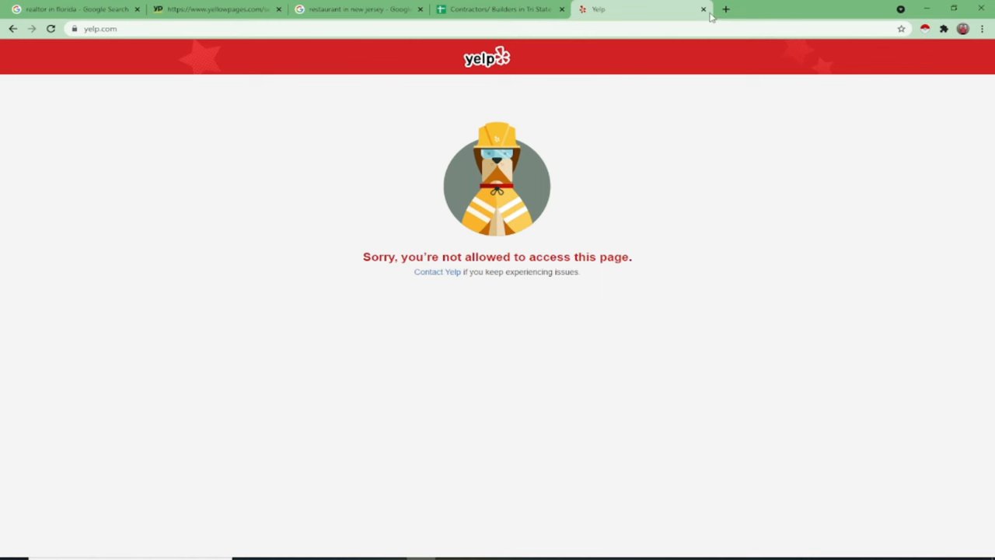
pyautogui.moveTo(622, 9)
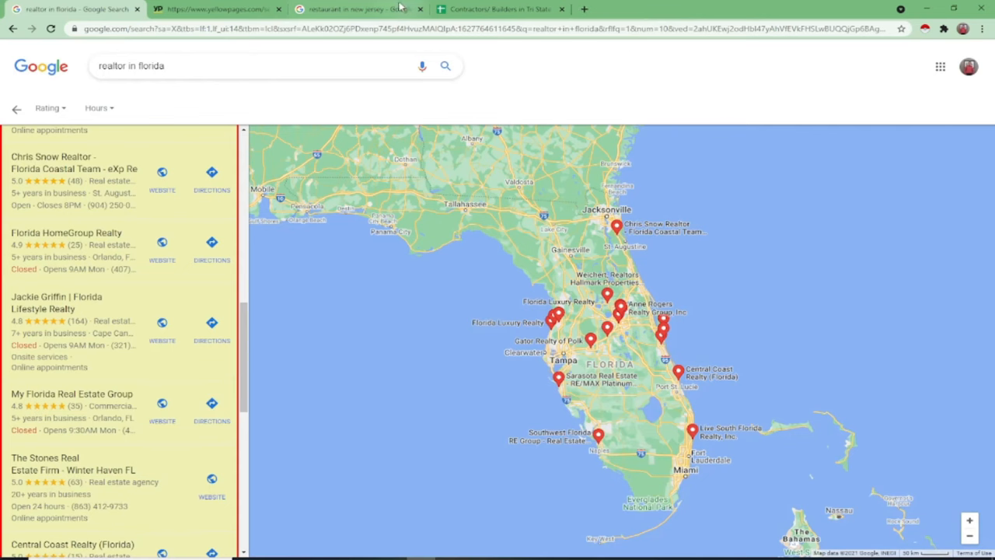
pyautogui.moveTo(501, 9)
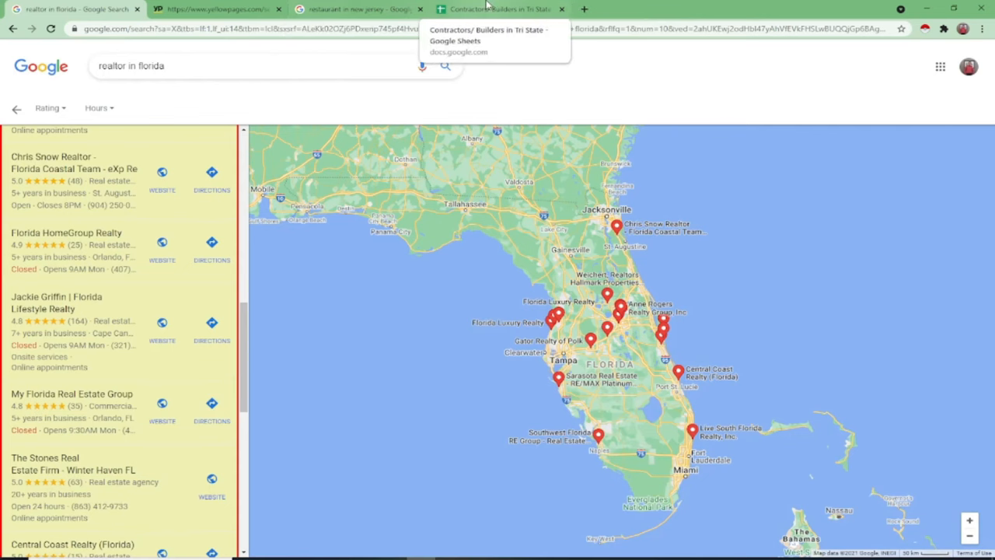
# - Return to the contractors spreadsheet and scroll down through both realtor batches
pyautogui.click(500, 9)
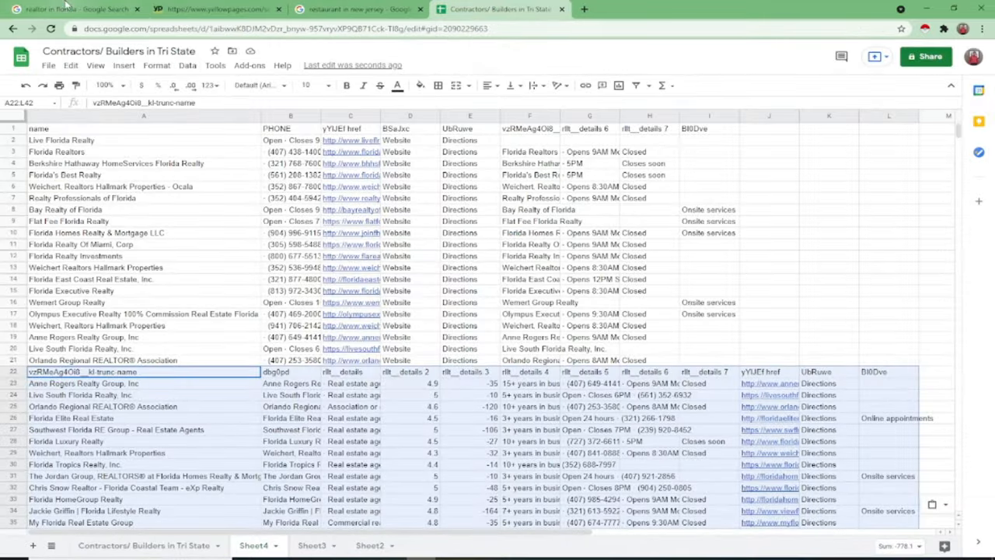
pyautogui.click(358, 10)
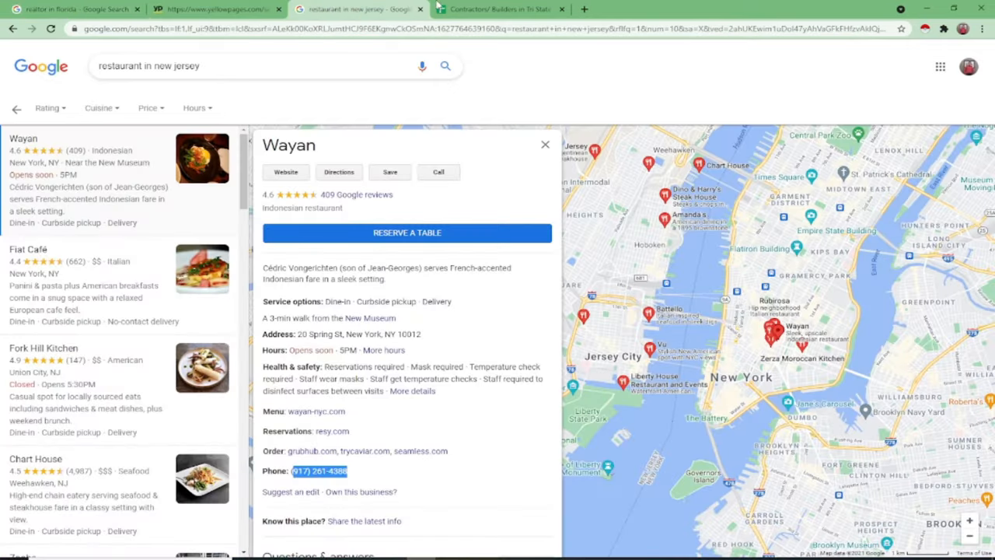
pyautogui.click(499, 10)
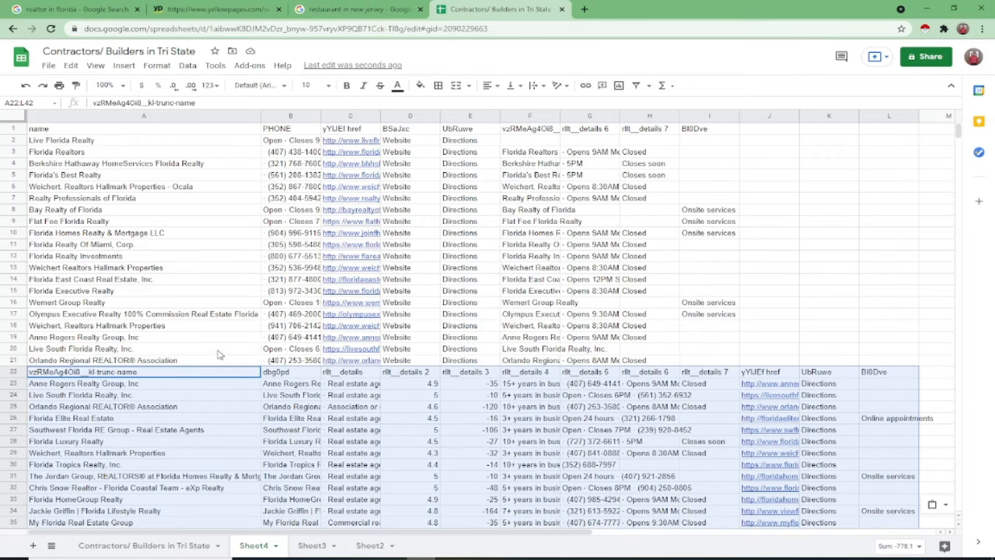
pyautogui.scroll(-3)
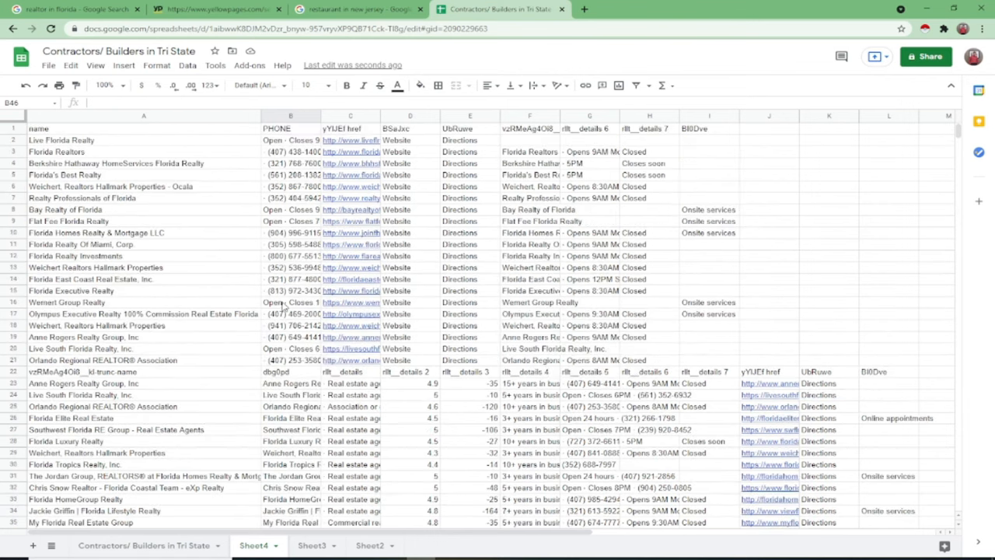
pyautogui.scroll(-3)
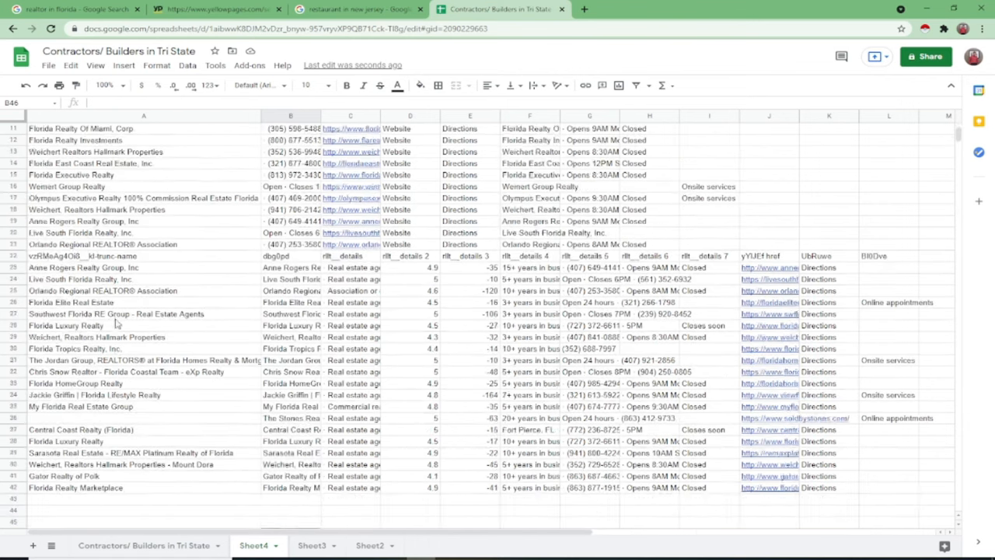
pyautogui.scroll(-3)
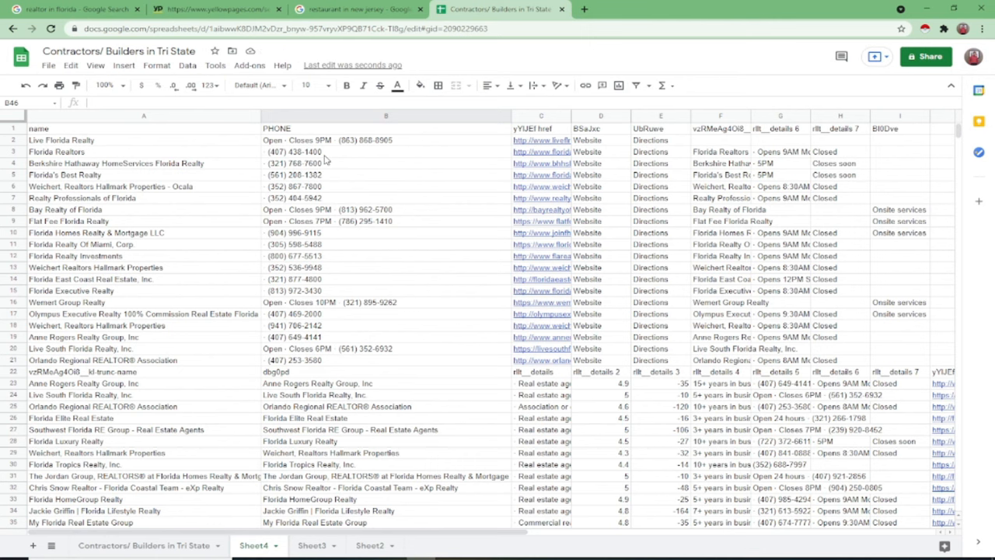
pyautogui.moveTo(185, 158)
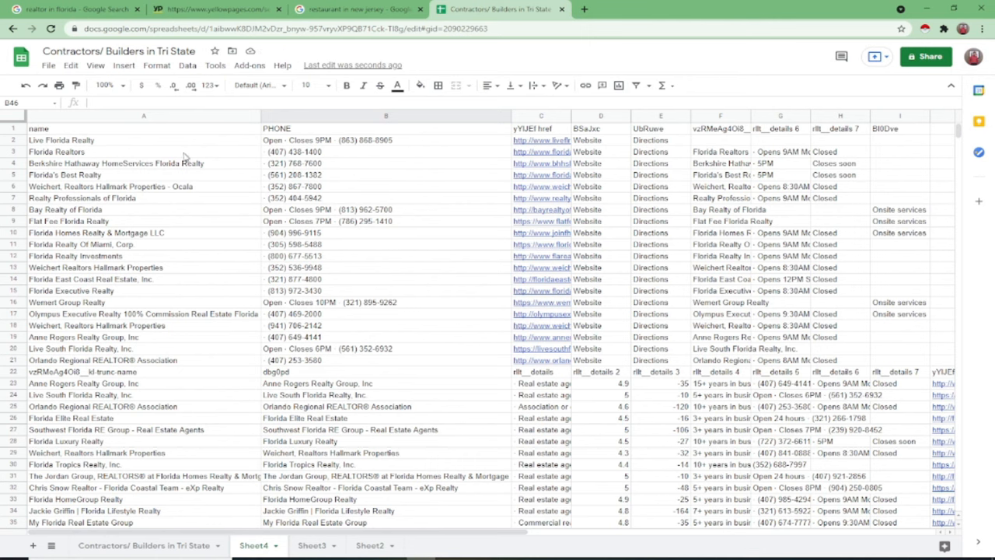
pyautogui.moveTo(781, 143)
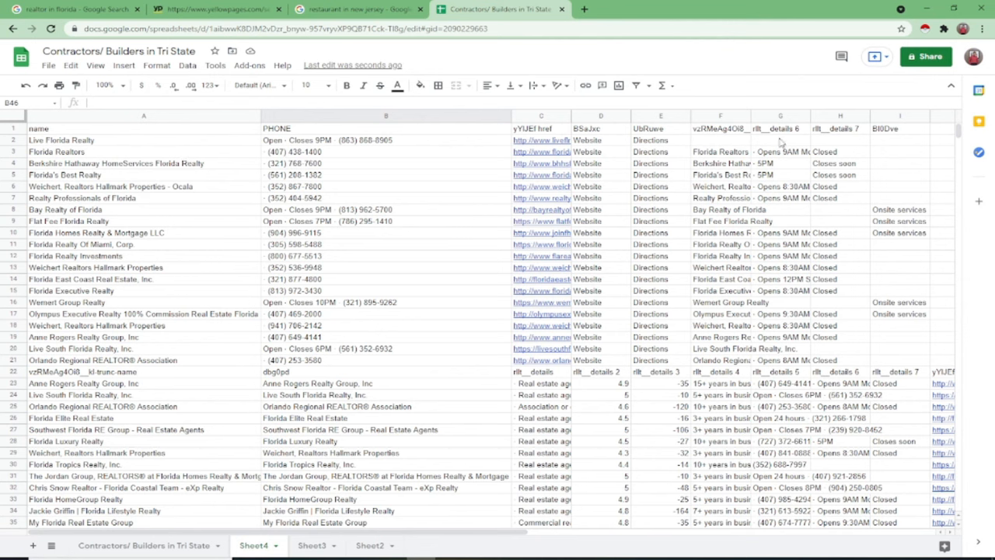
pyautogui.moveTo(578, 421)
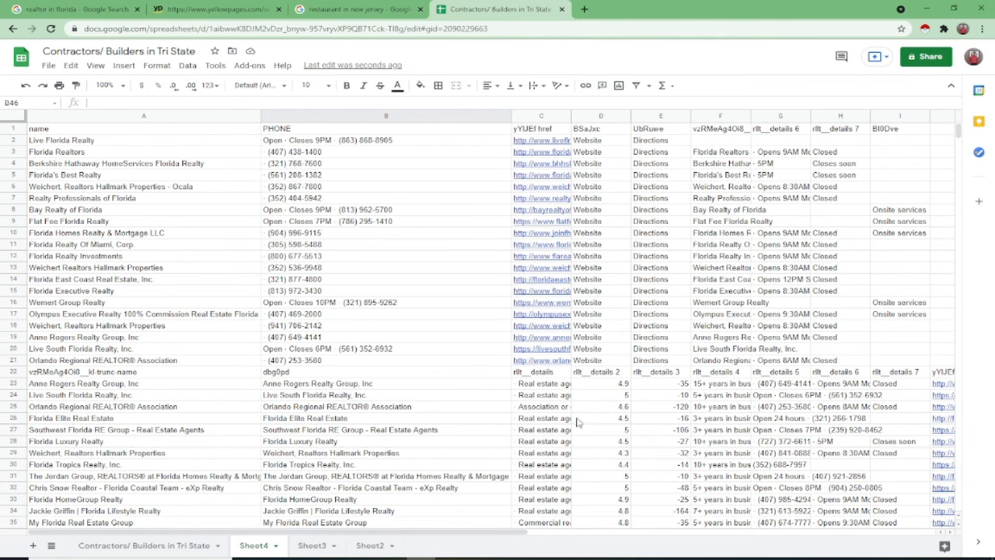
pyautogui.moveTo(397, 260)
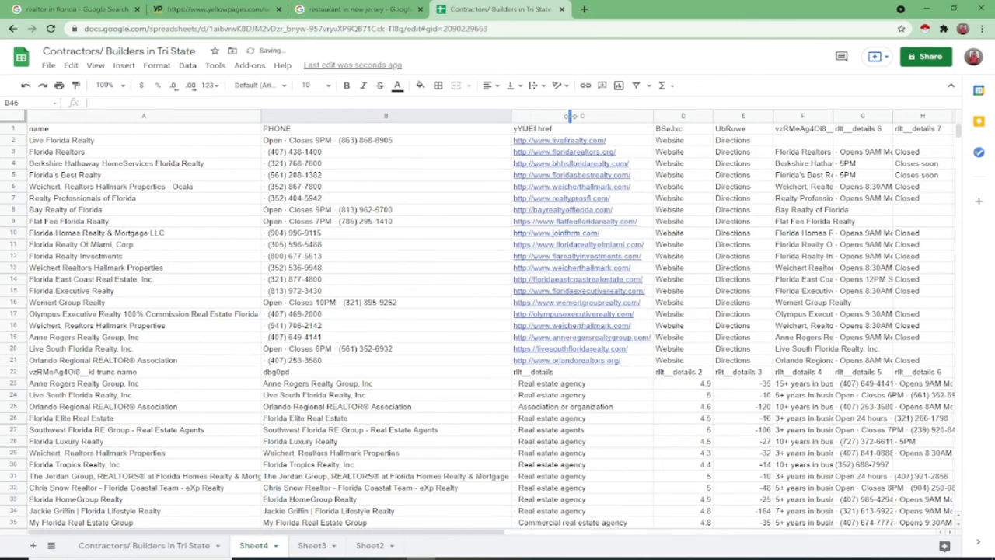
pyautogui.moveTo(448, 296)
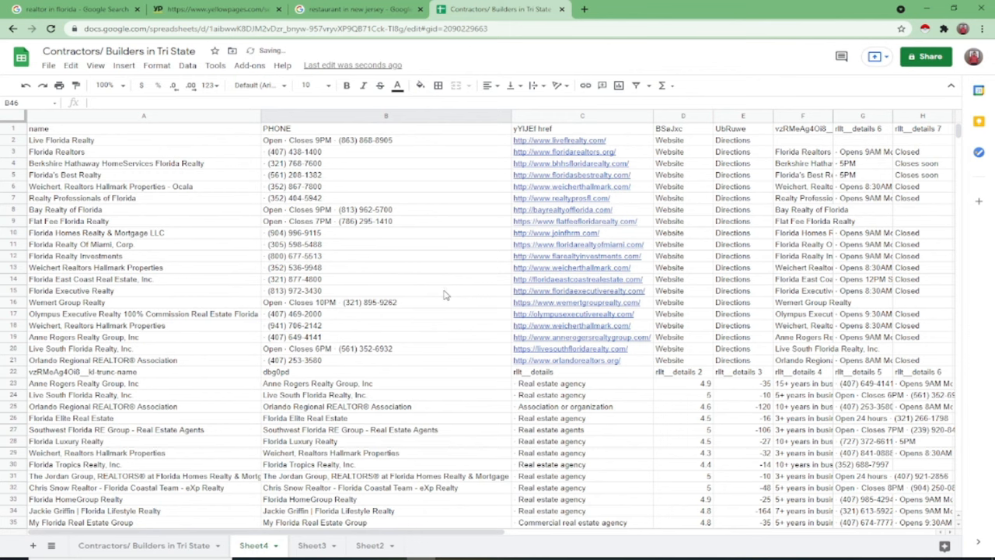